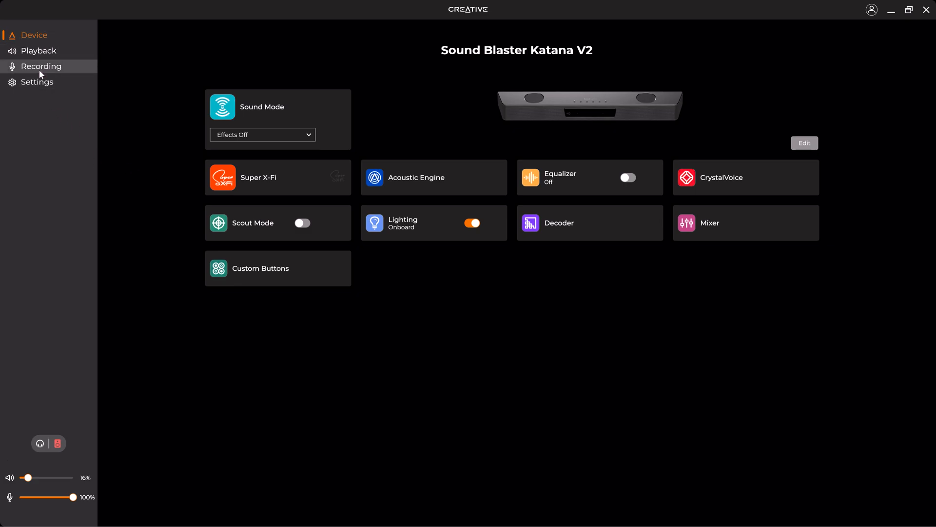
mouse_move(39, 37)
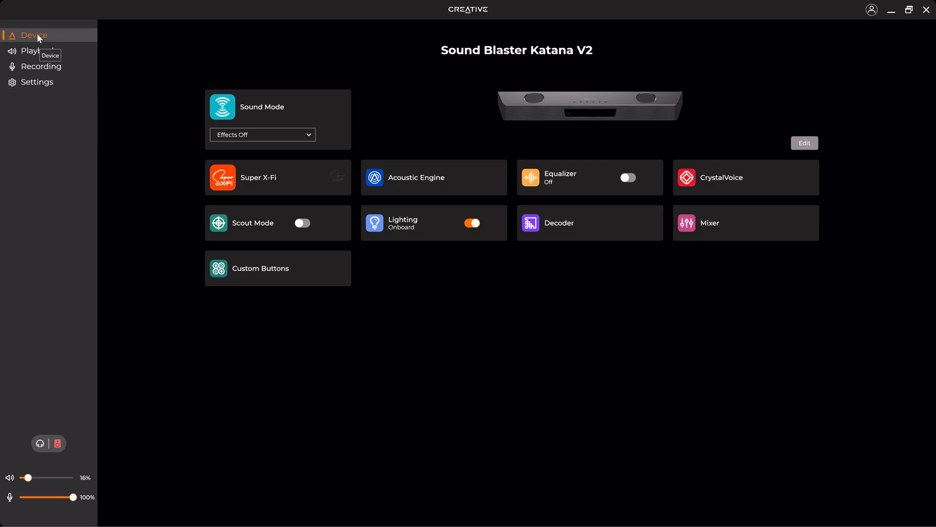
mouse_move(43, 84)
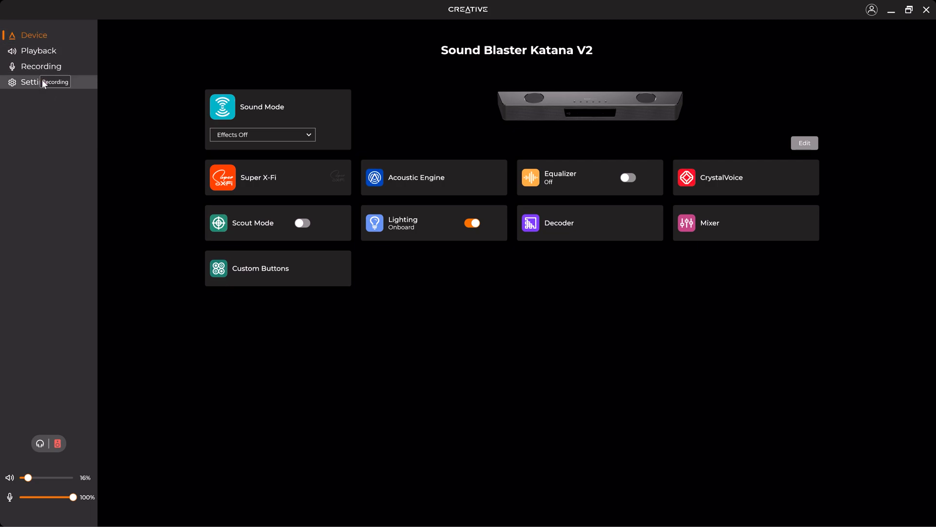
mouse_move(43, 36)
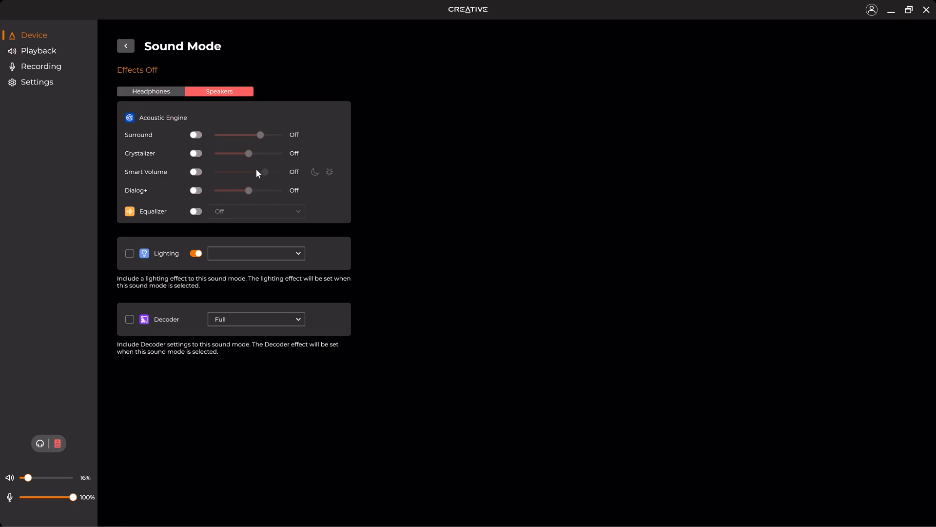
mouse_move(141, 76)
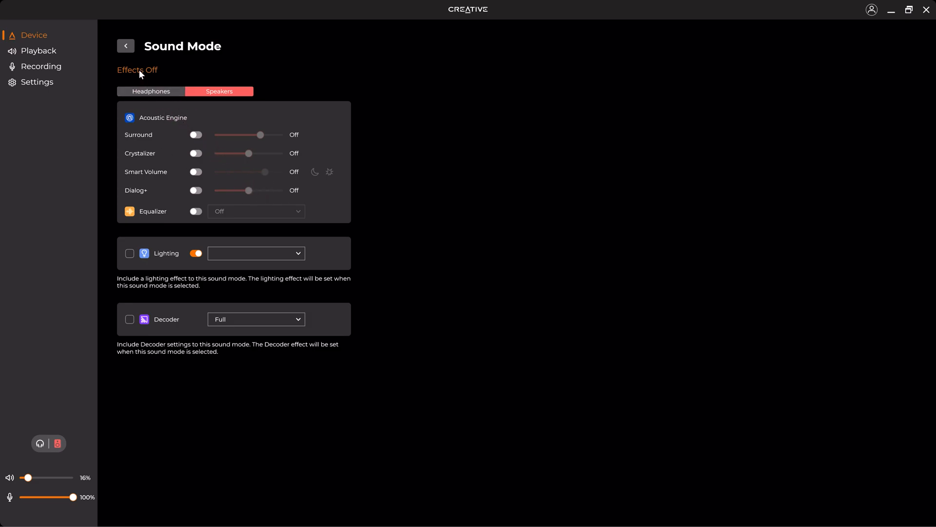
mouse_move(242, 211)
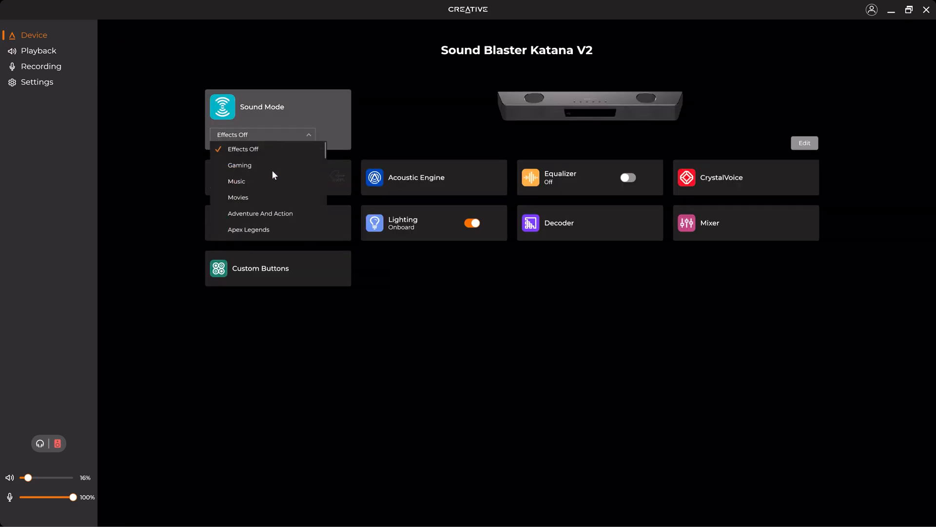
Step: Choose the Gaming sound mode, browse the equalizer presets and keep Gaming, then return to the overview
click(240, 165)
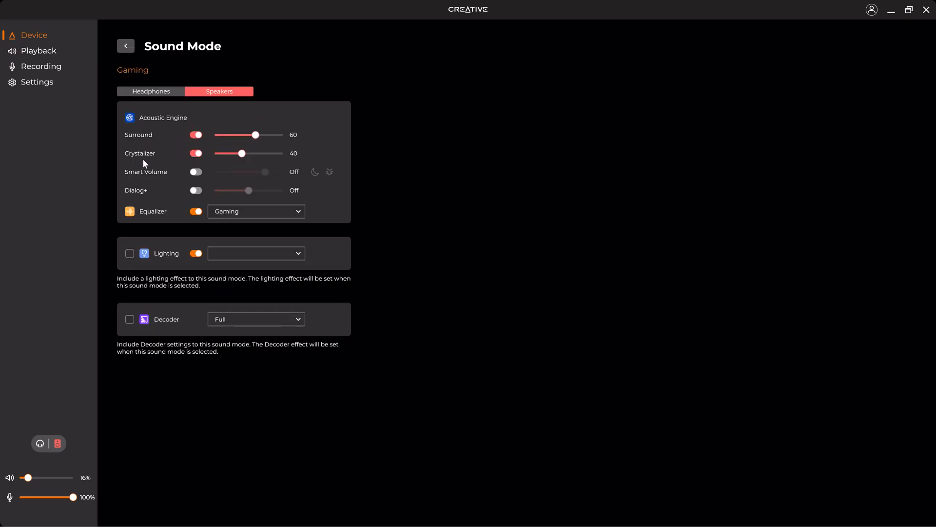
mouse_move(263, 147)
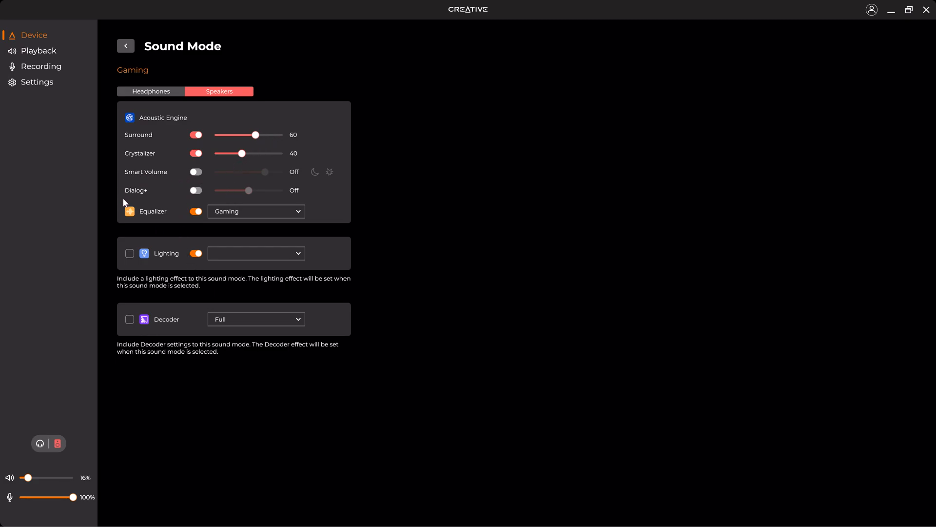
click(256, 210)
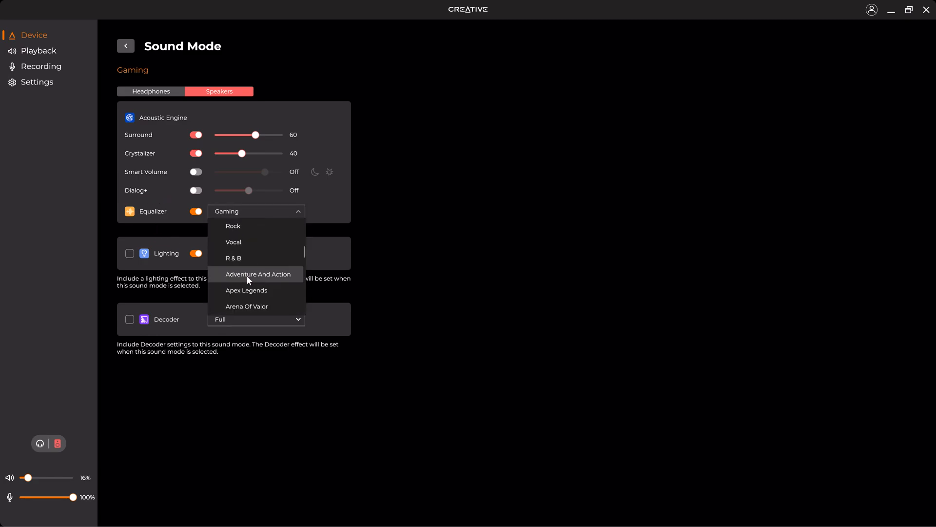
scroll(down, 3)
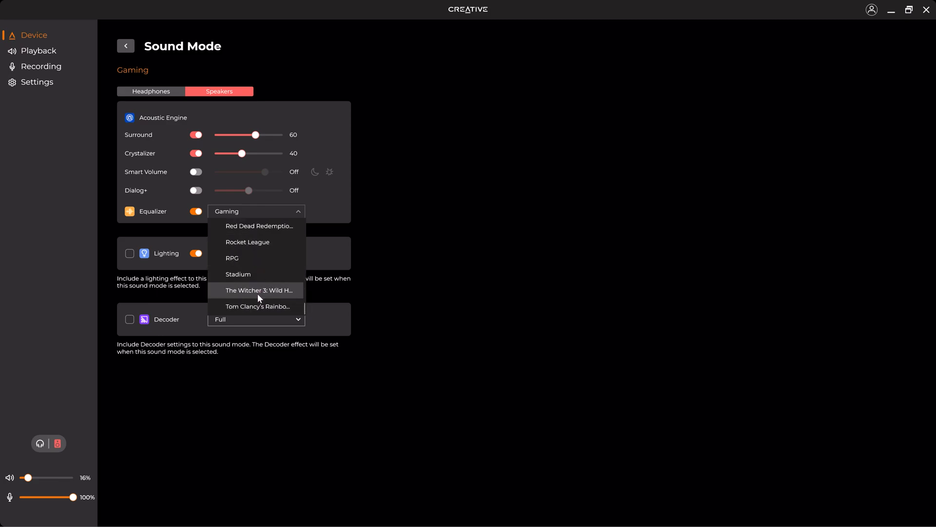
mouse_move(244, 266)
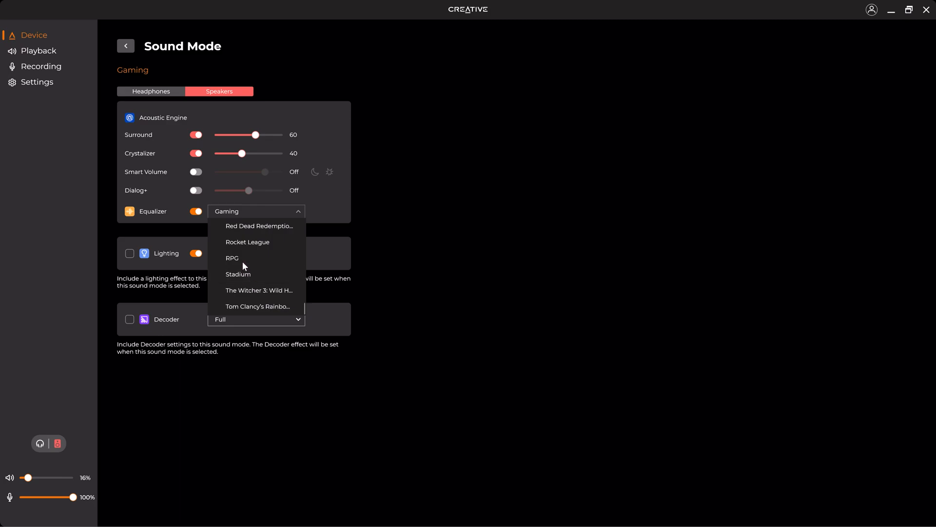
mouse_move(240, 265)
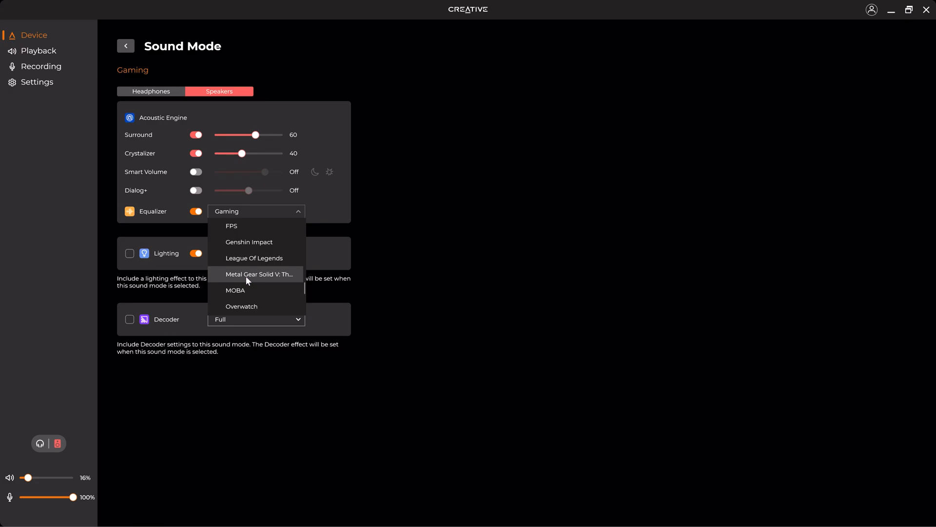
scroll(down, 3)
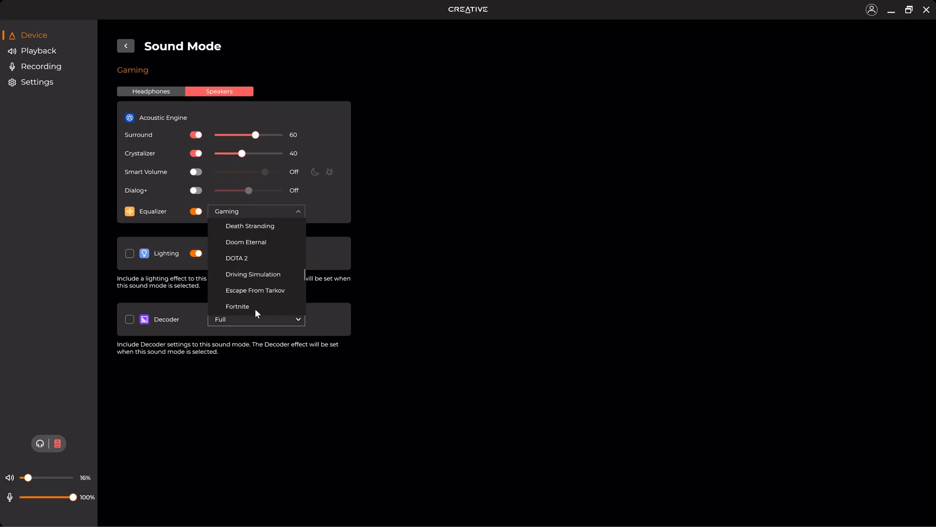
scroll(down, 3)
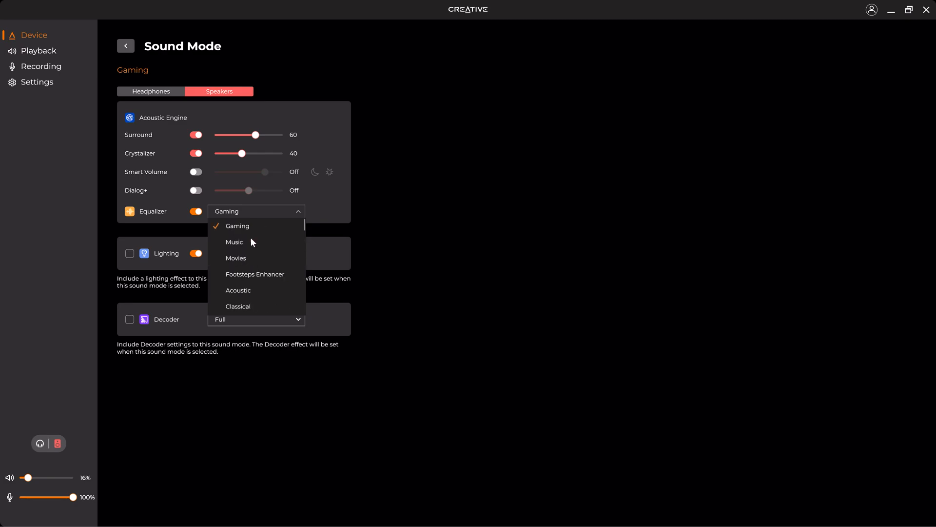
click(237, 226)
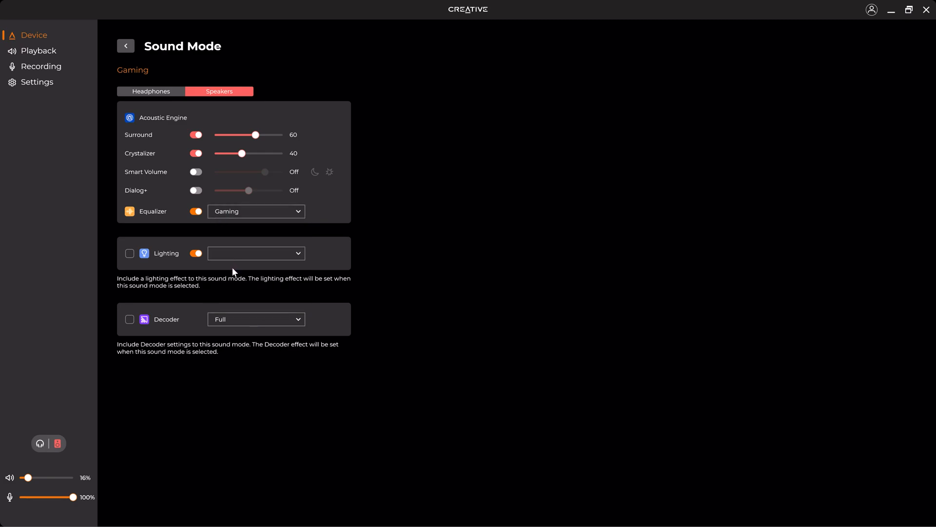
mouse_move(253, 253)
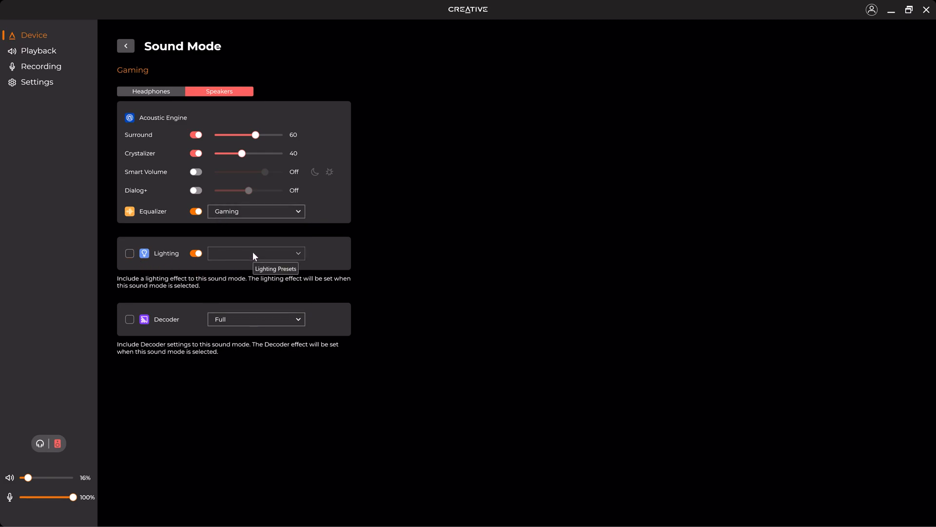
mouse_move(242, 328)
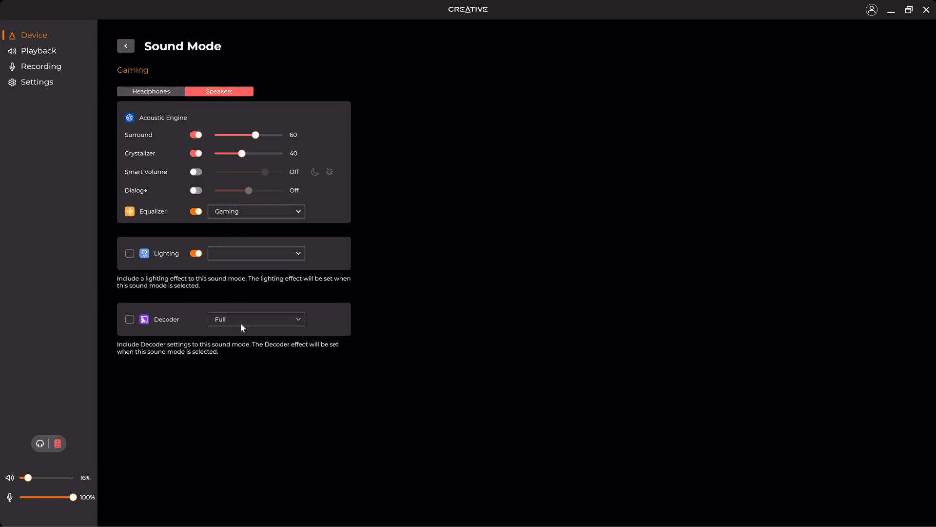
click(126, 46)
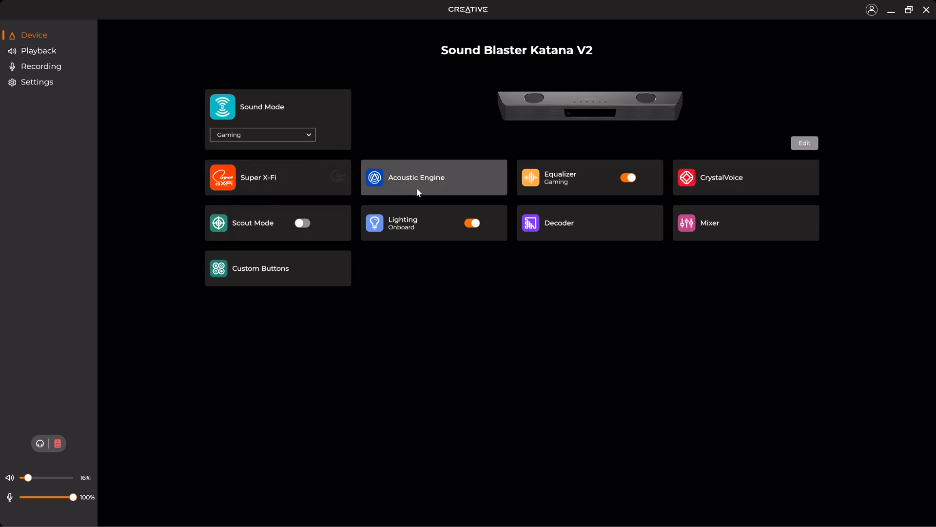
mouse_move(158, 88)
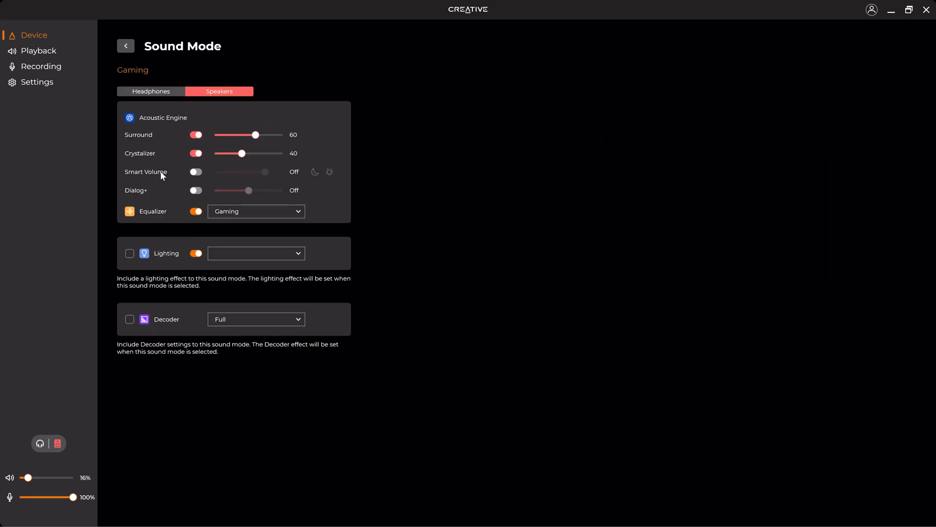
Step: Review the Acoustic Engine page, then show the CrystalVoice settings
click(126, 46)
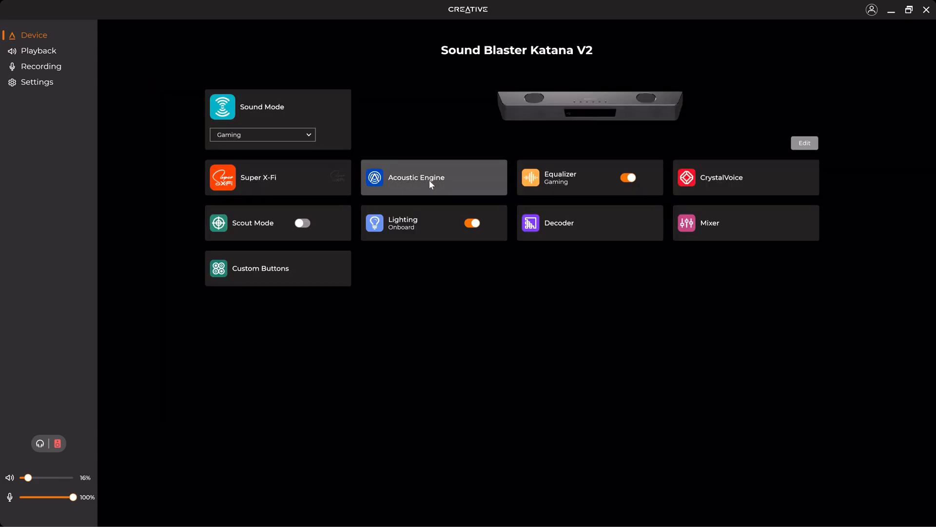
click(433, 178)
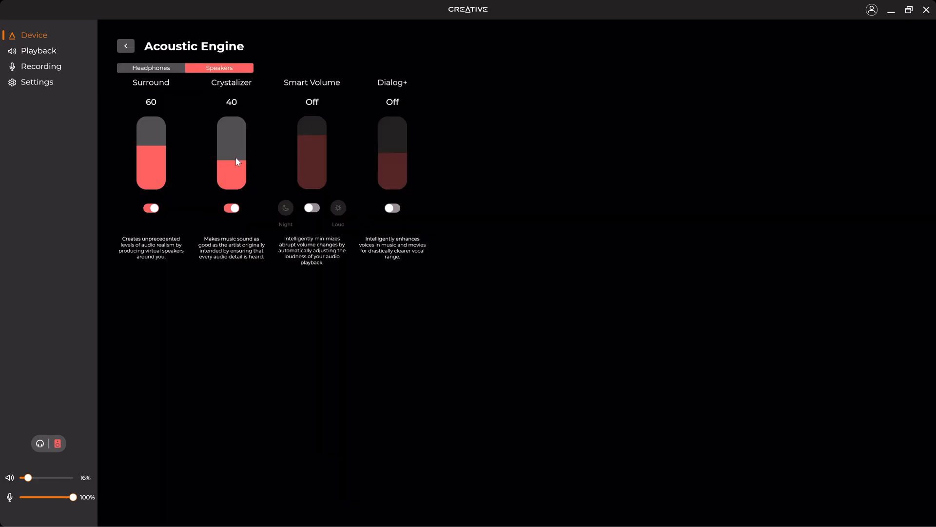
click(126, 46)
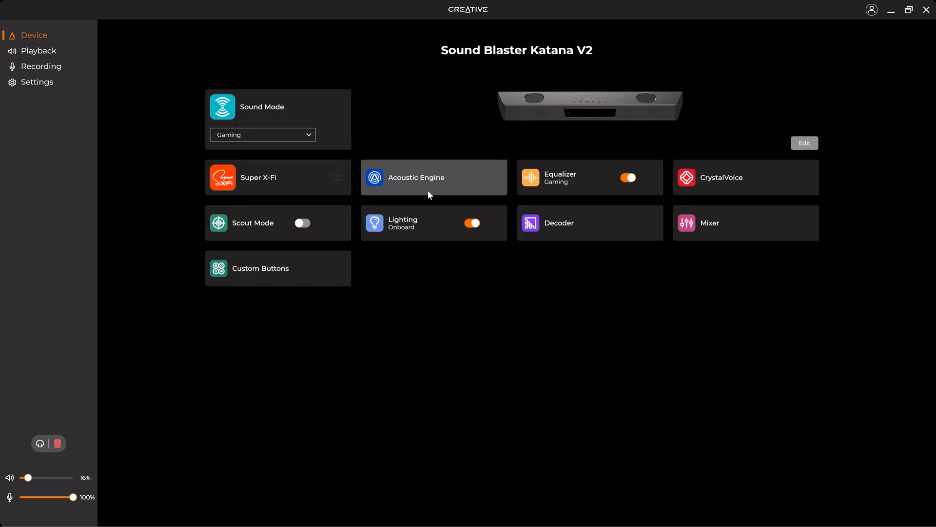
click(578, 176)
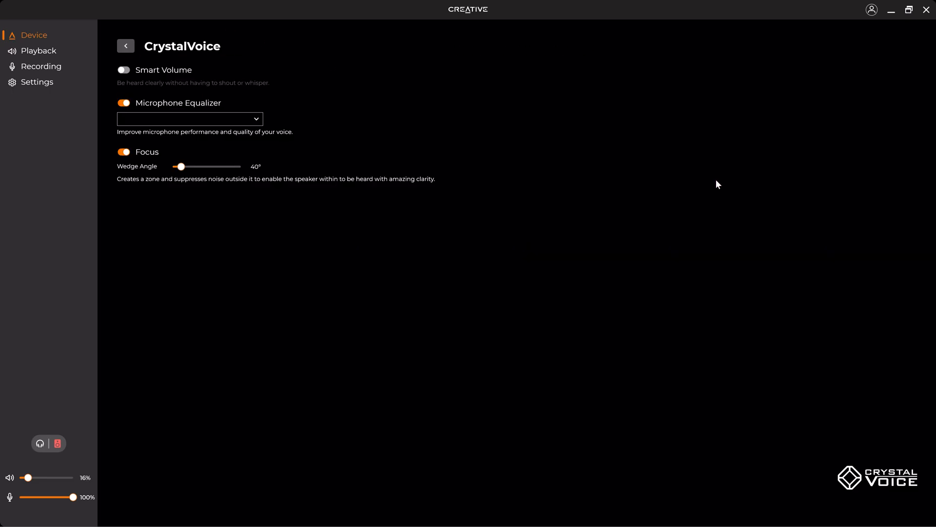
mouse_move(322, 317)
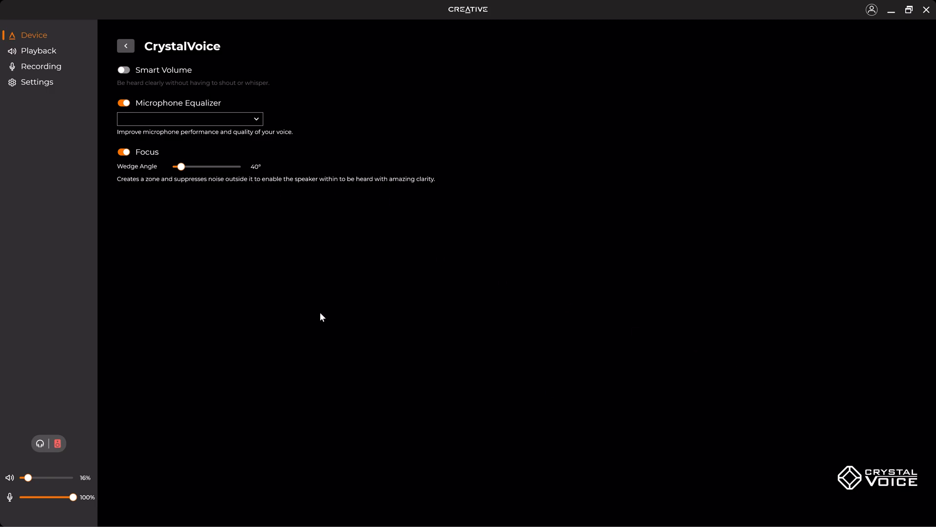
Step: Set the microphone equalizer to Preset 10 - Improve clarity and return to the overview
click(125, 70)
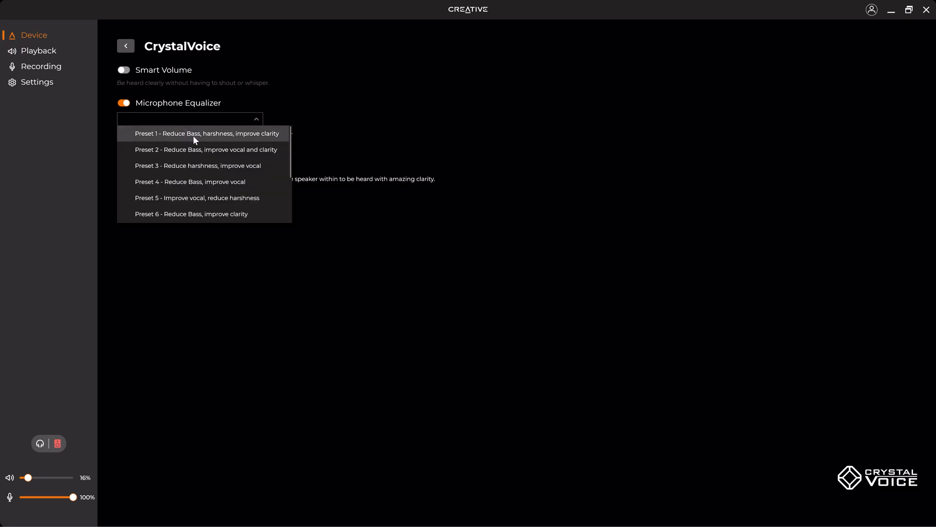
mouse_move(195, 140)
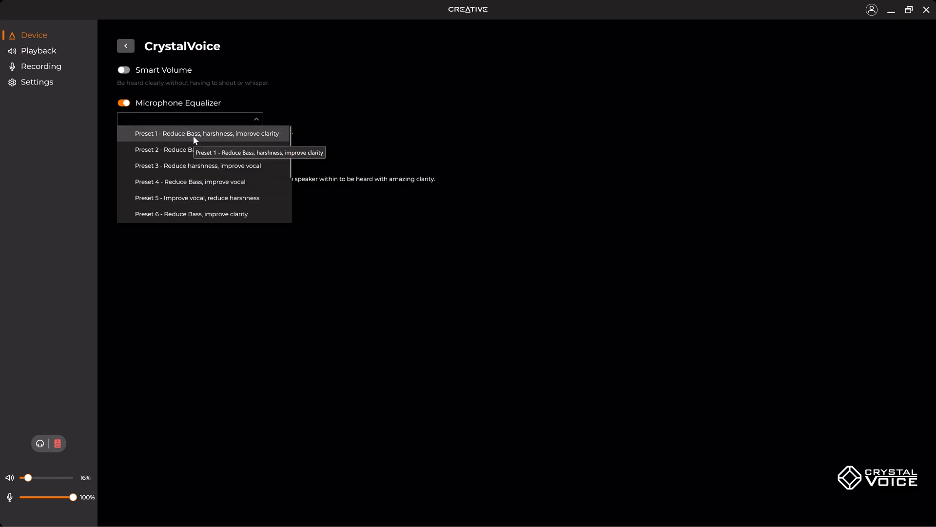
mouse_move(185, 149)
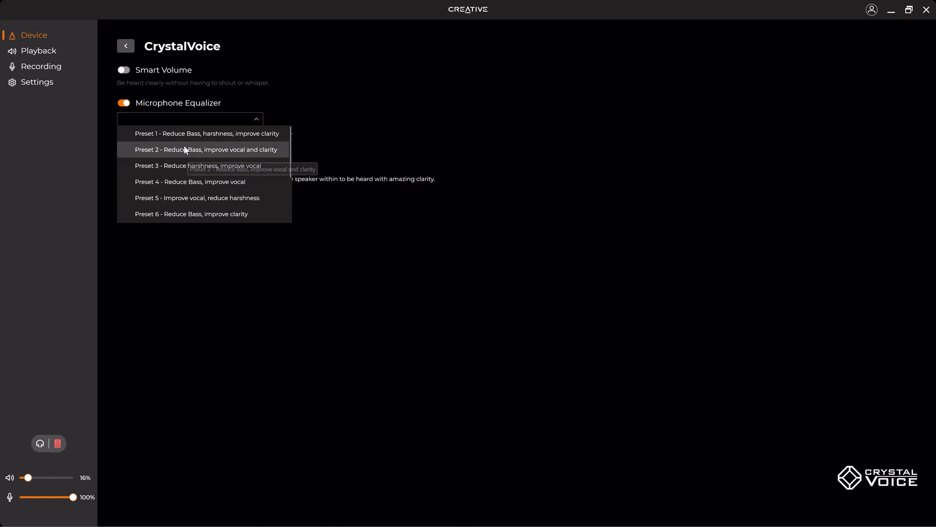
mouse_move(228, 139)
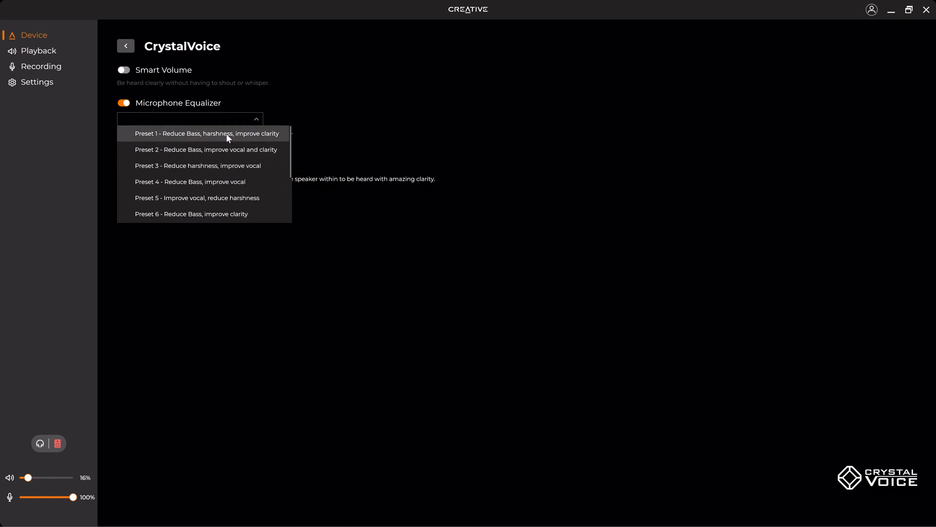
click(207, 132)
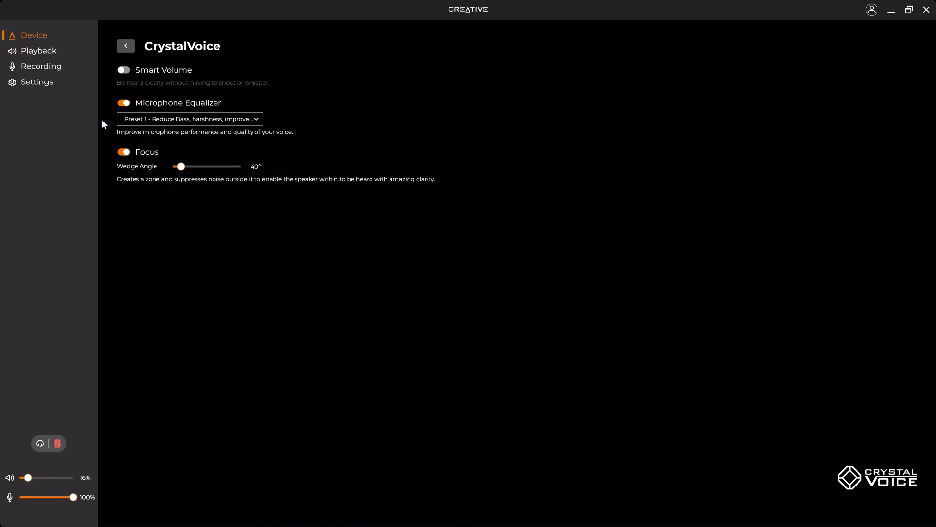
click(189, 118)
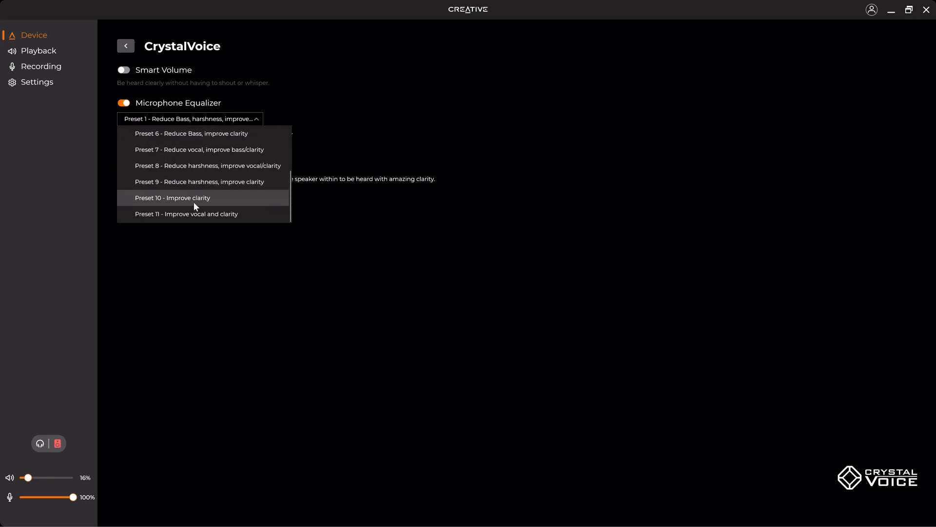
click(173, 197)
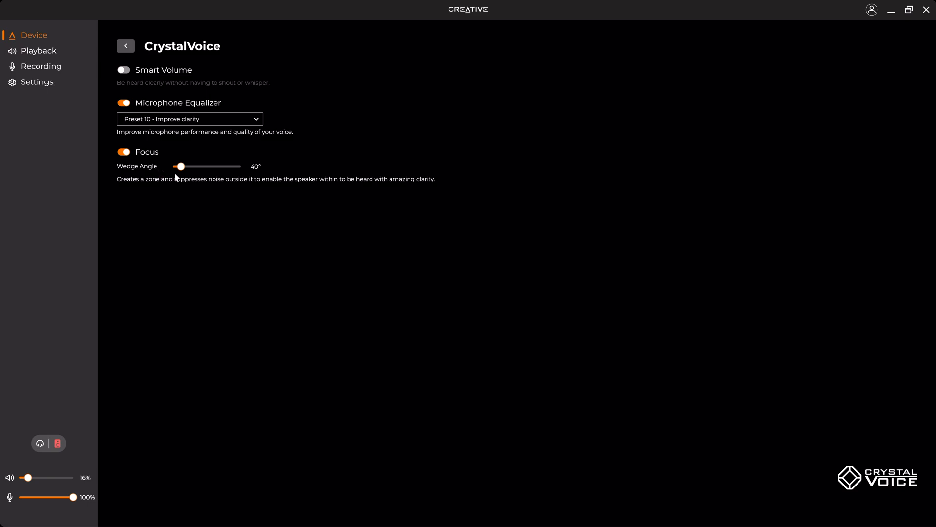
mouse_move(214, 189)
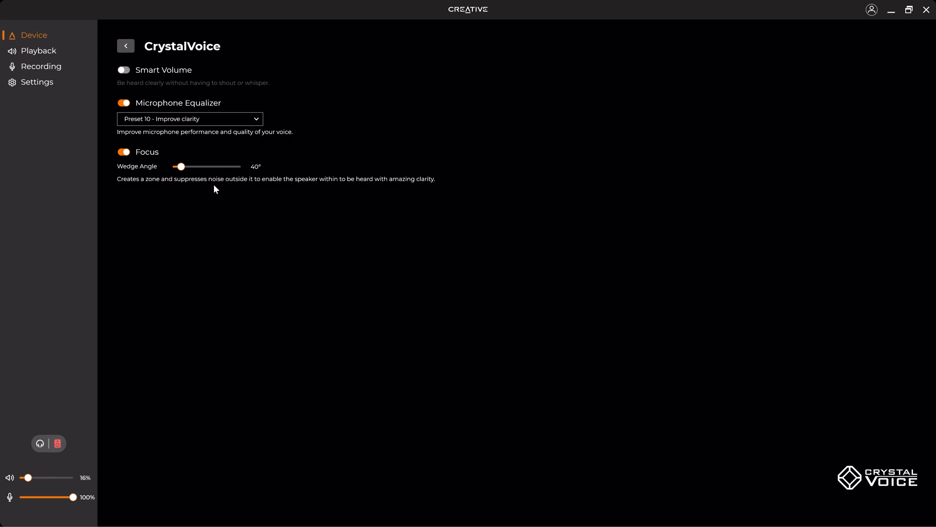
mouse_move(151, 147)
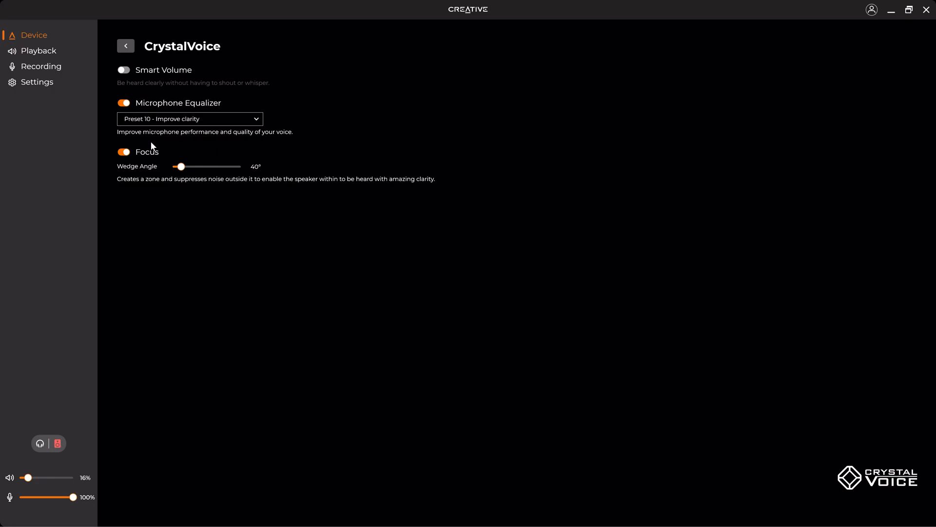
click(126, 46)
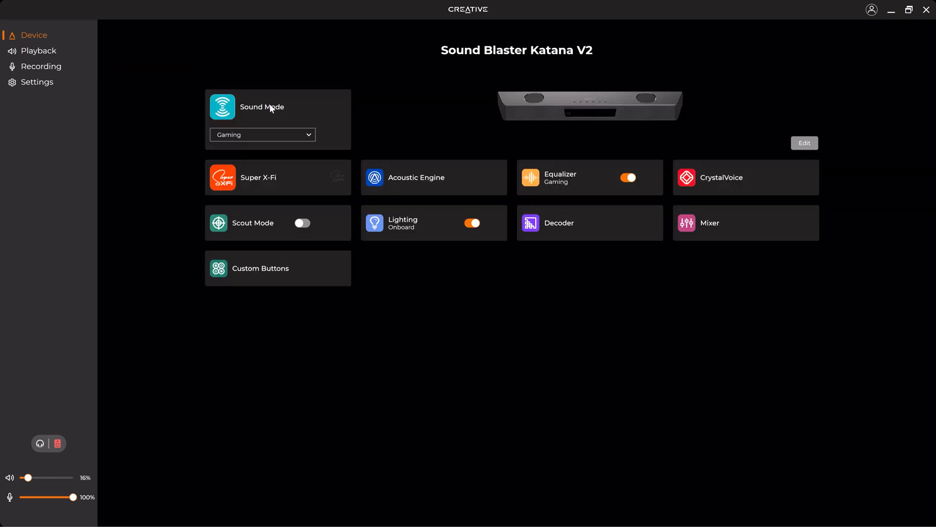
mouse_move(222, 229)
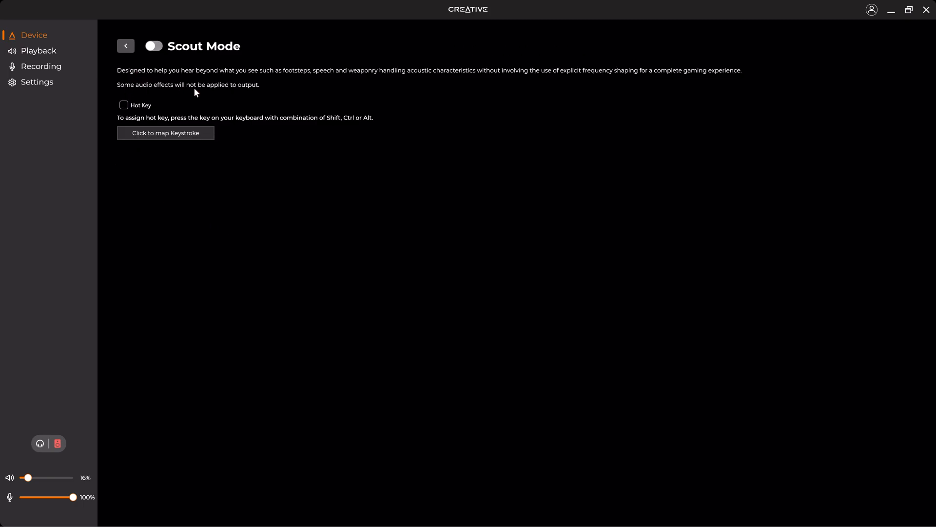
mouse_move(341, 236)
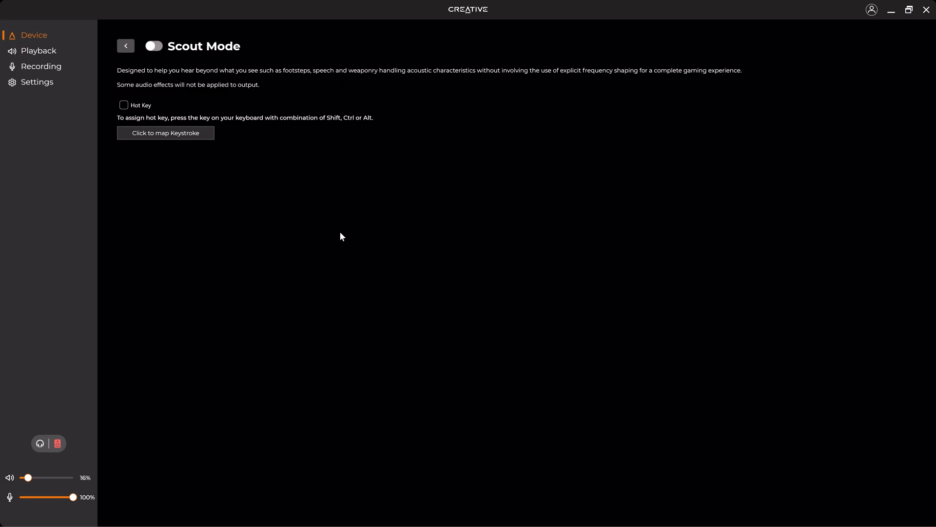
mouse_move(148, 89)
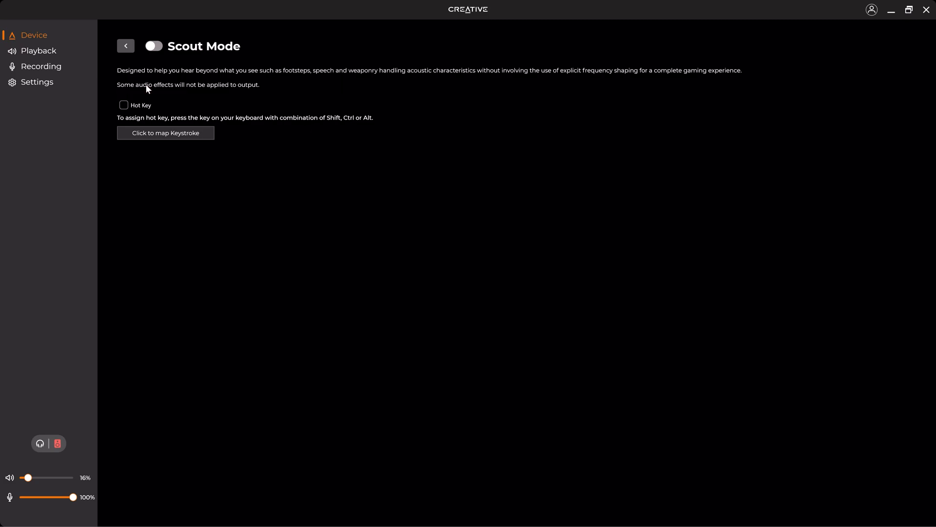
mouse_move(111, 151)
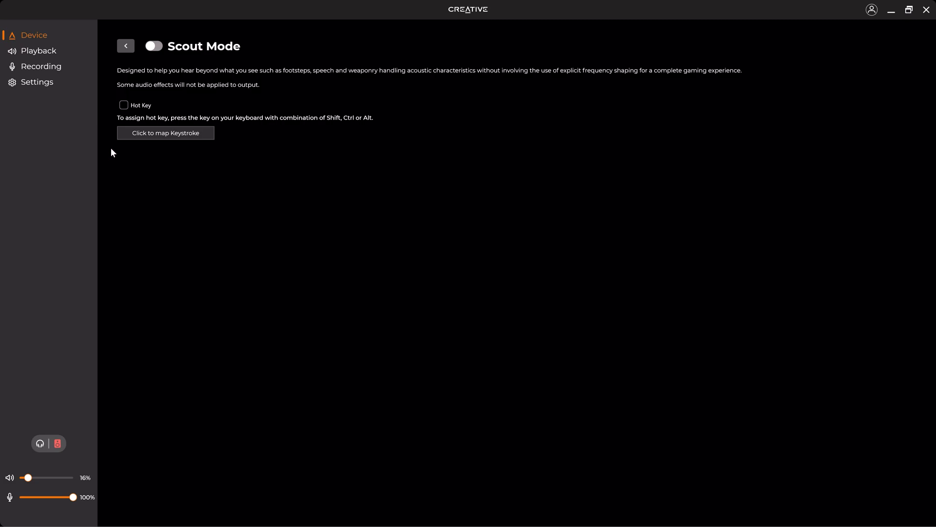
click(126, 46)
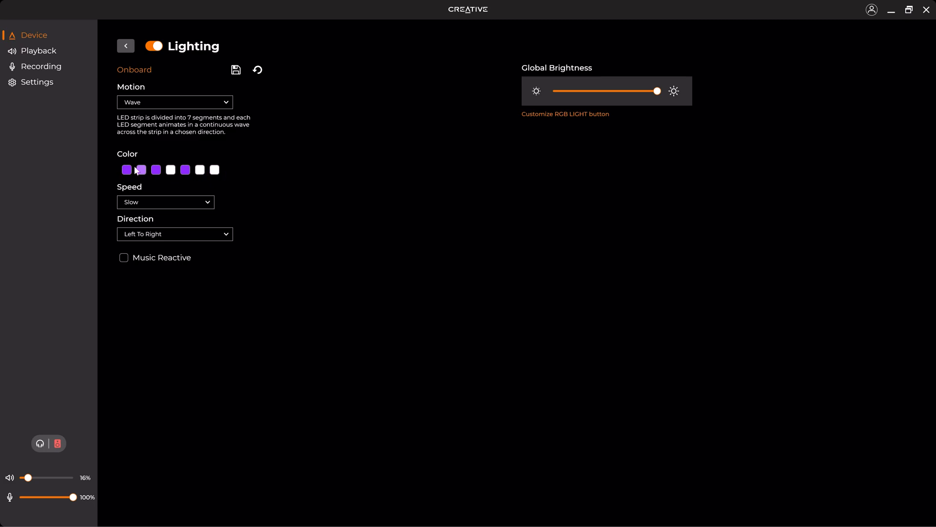
mouse_move(182, 194)
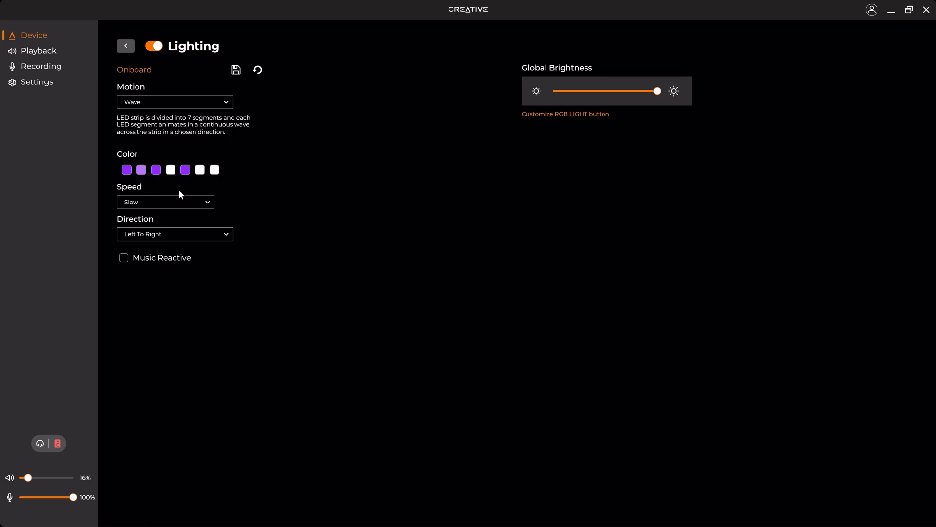
click(175, 102)
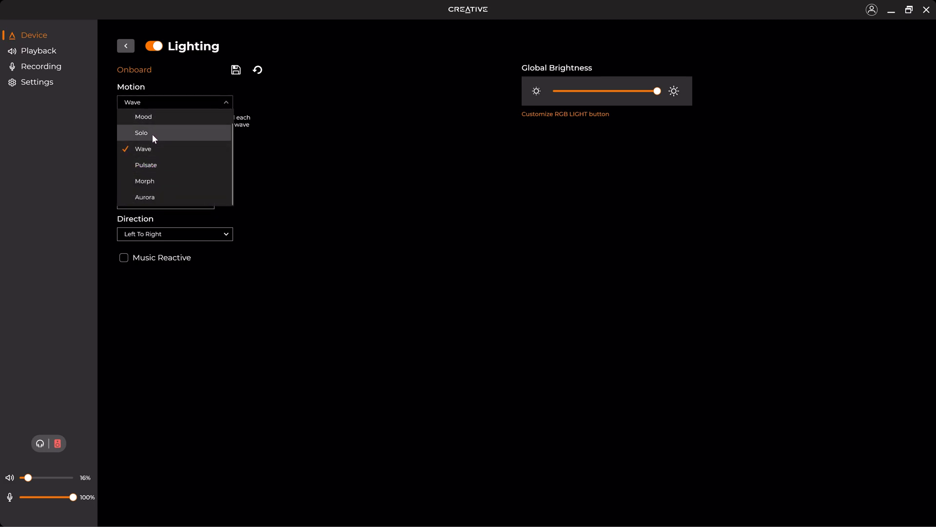
mouse_move(157, 181)
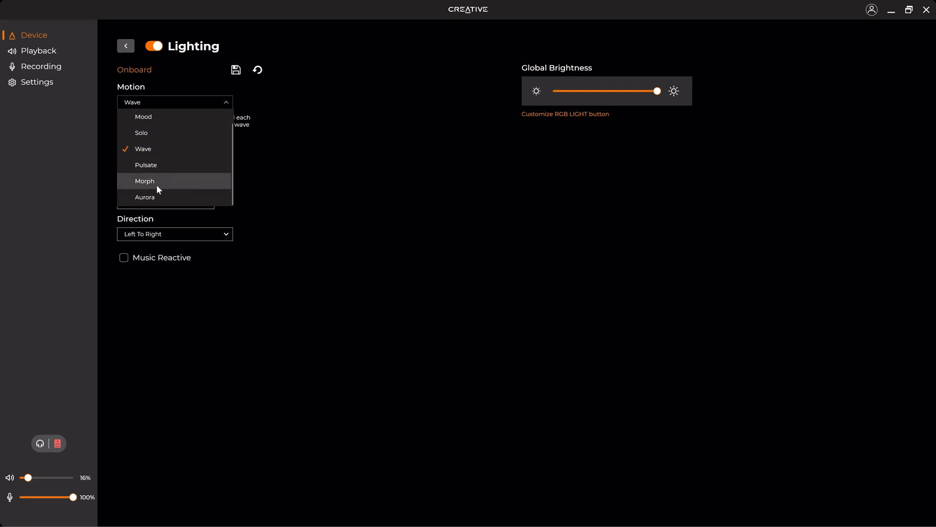
click(144, 181)
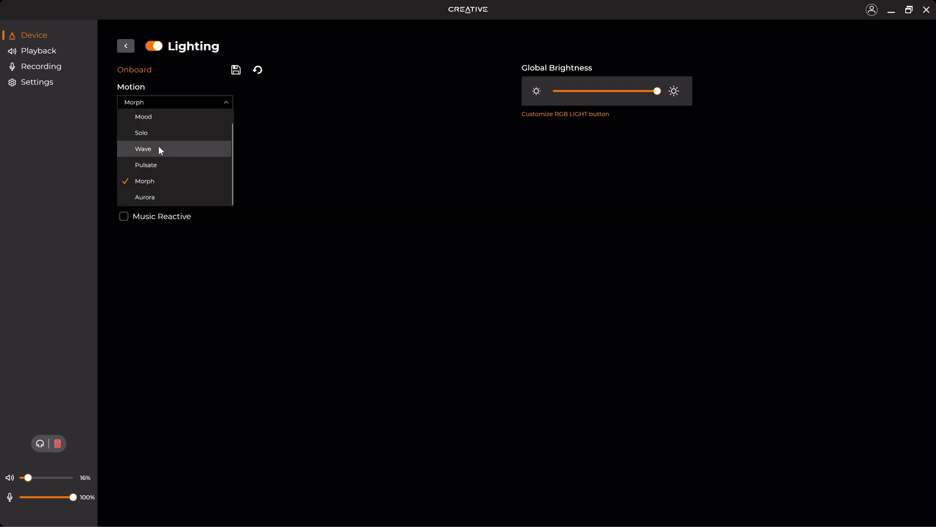
click(142, 148)
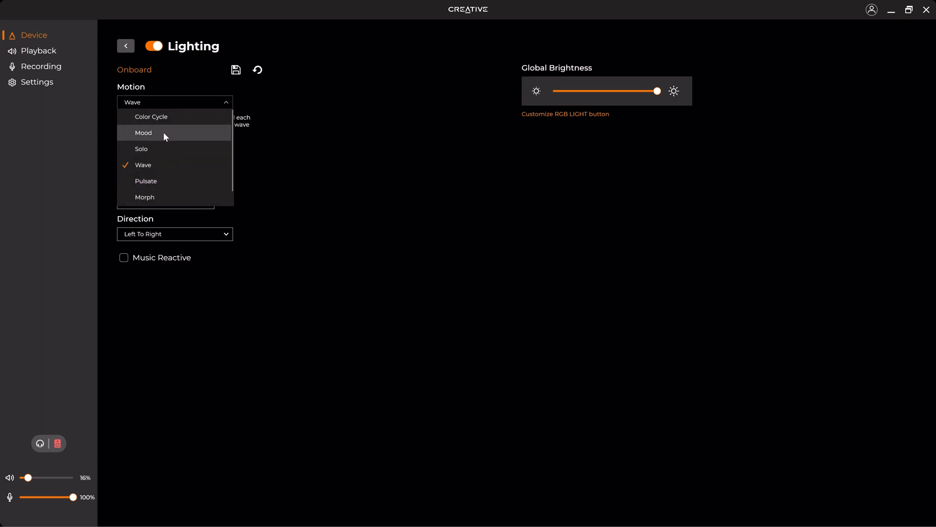
click(151, 117)
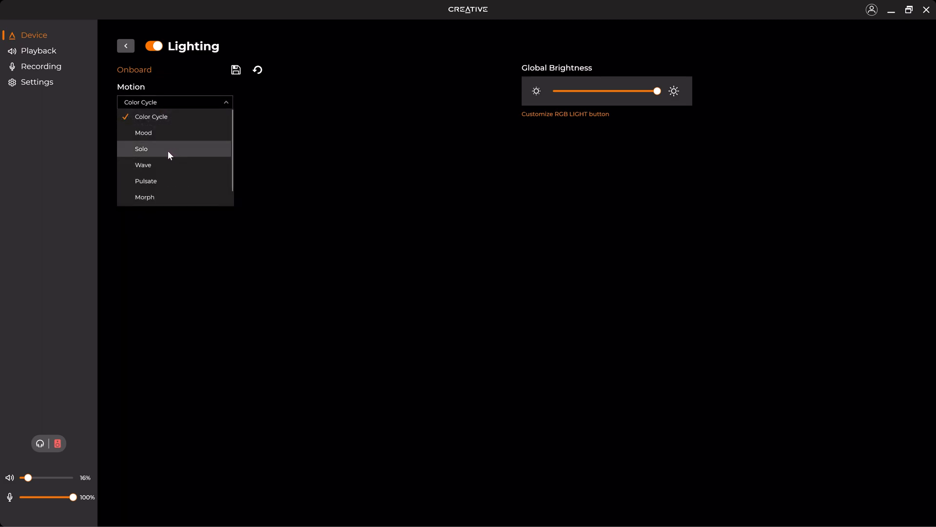
click(141, 148)
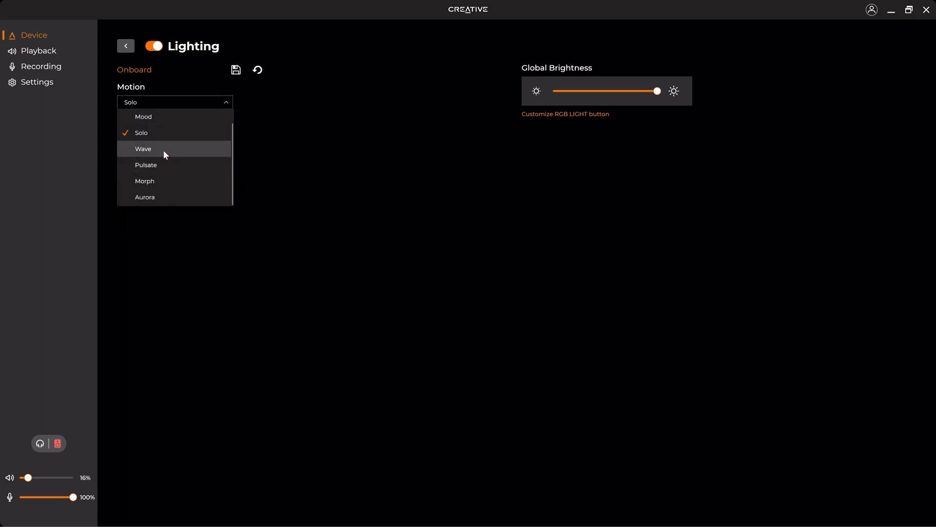
click(142, 149)
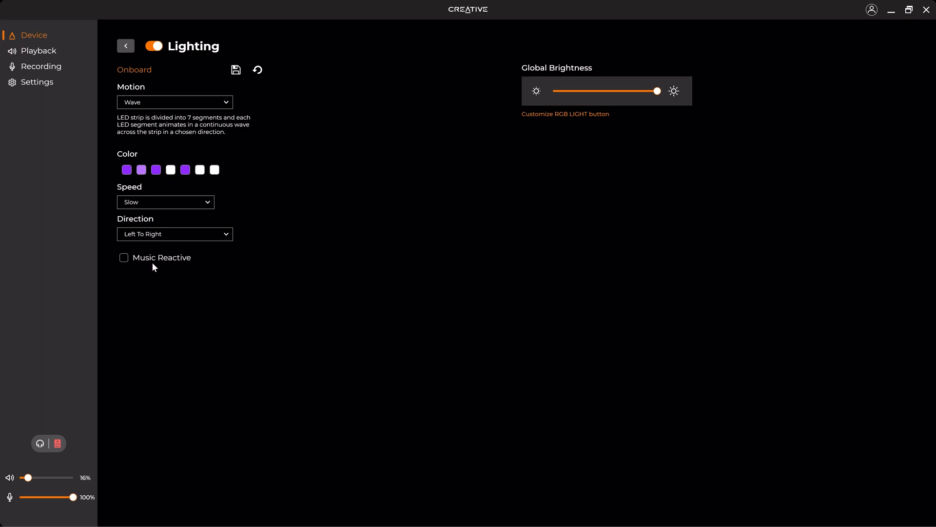
click(126, 45)
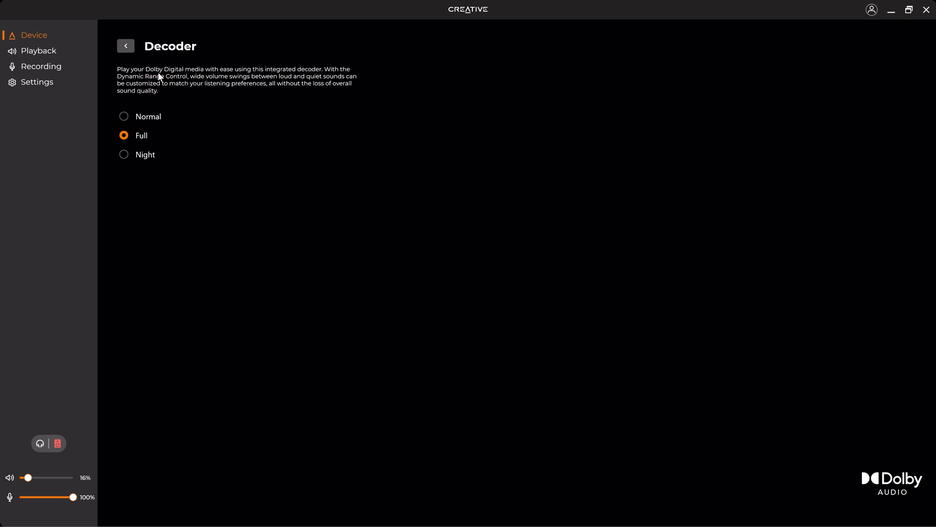
mouse_move(128, 124)
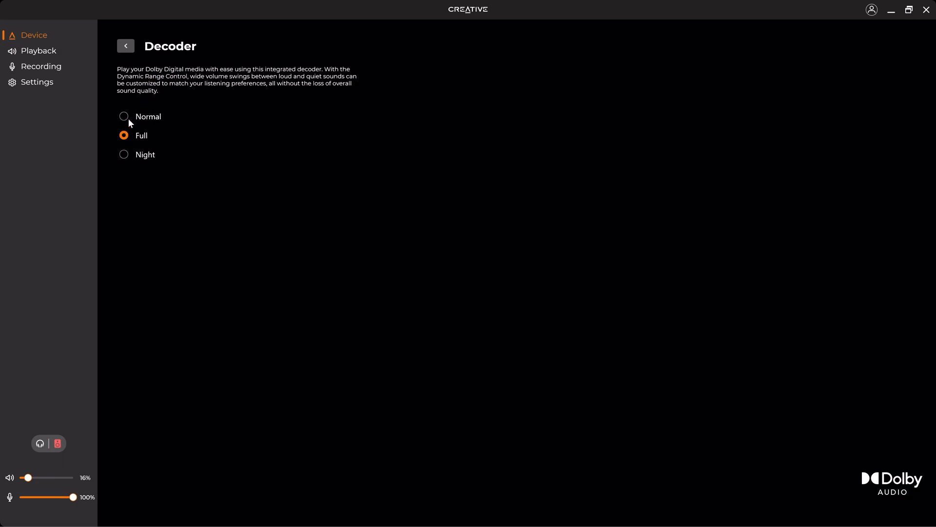
mouse_move(125, 147)
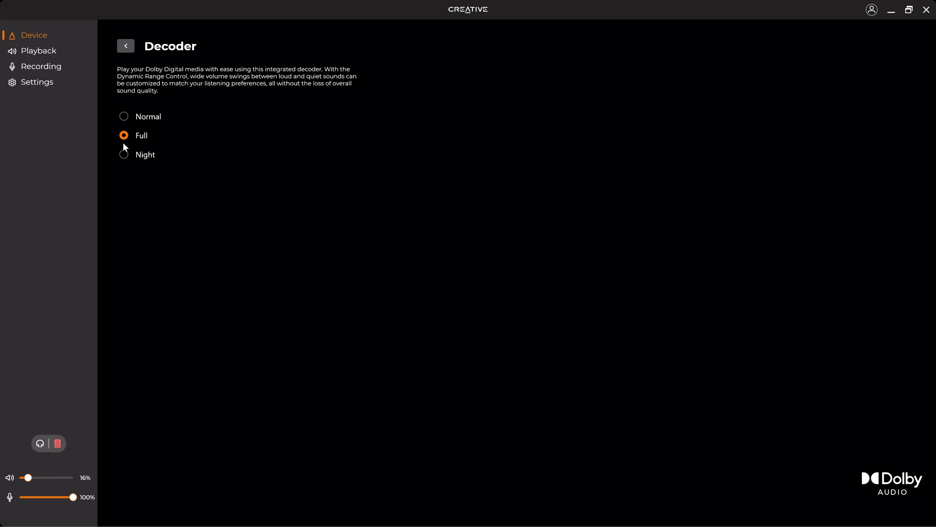
click(125, 45)
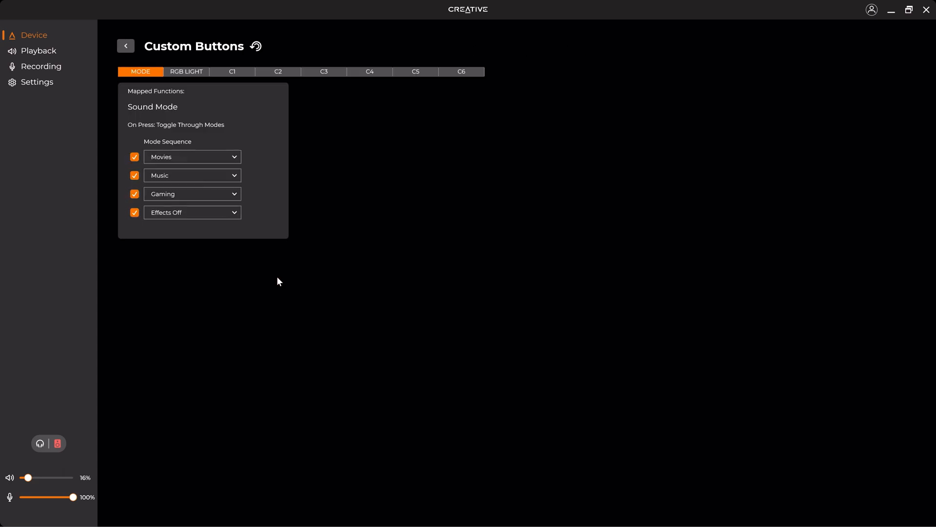
mouse_move(199, 91)
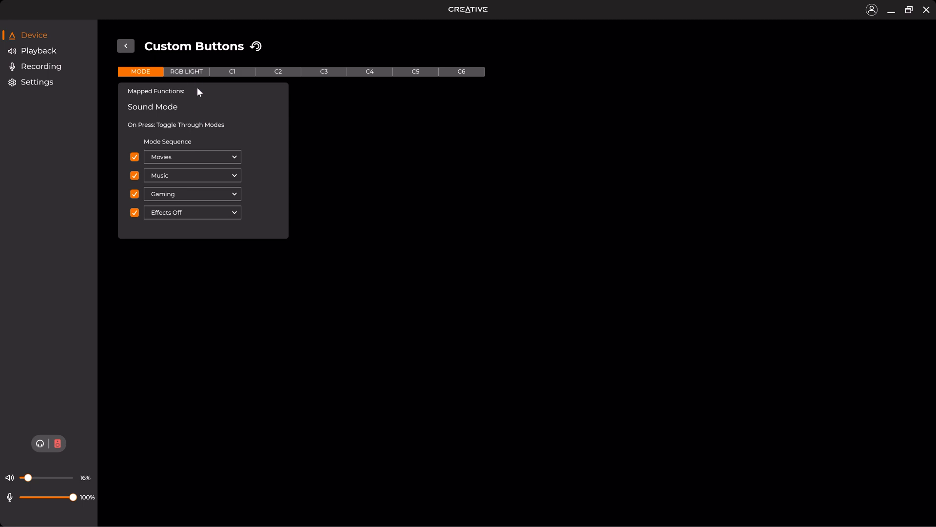
mouse_move(176, 276)
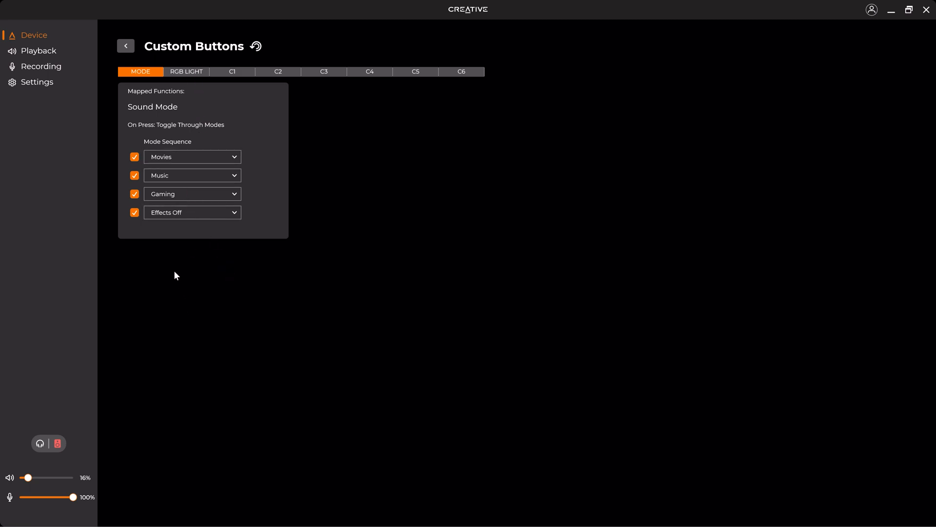
mouse_move(221, 117)
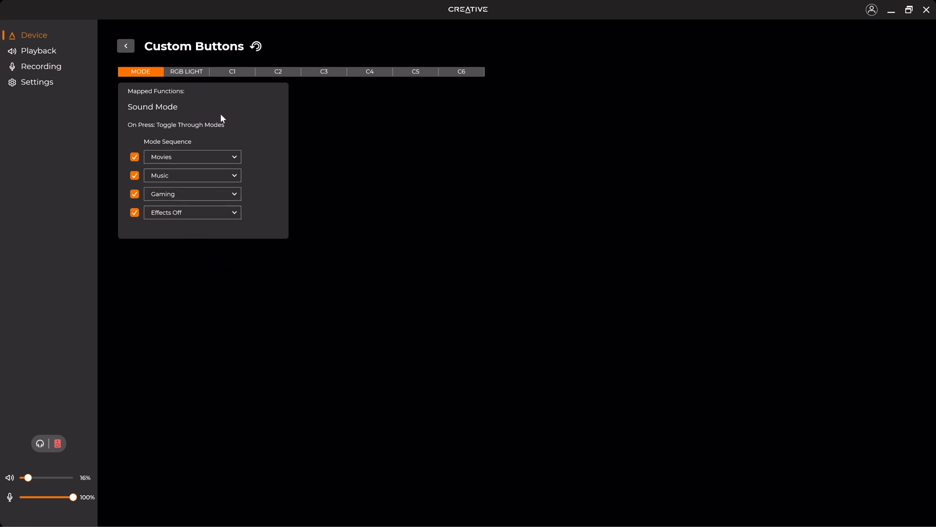
mouse_move(171, 76)
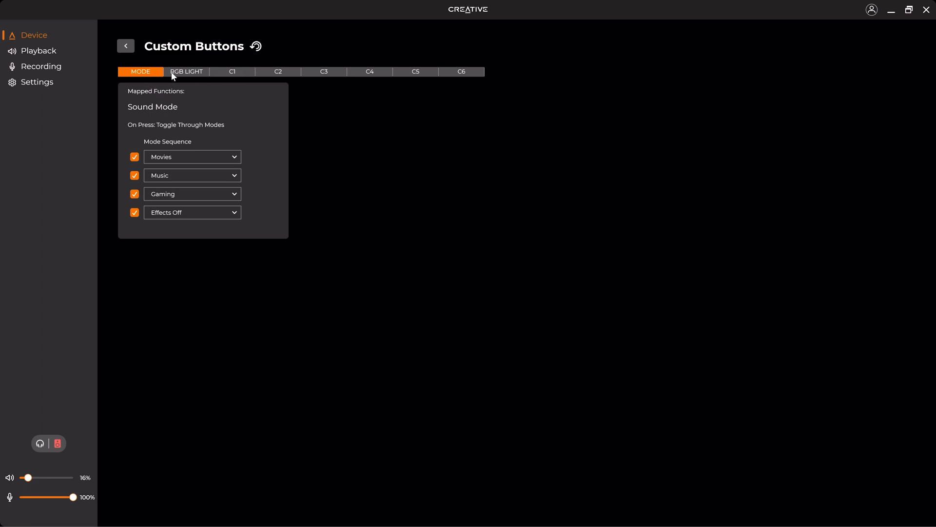
mouse_move(316, 113)
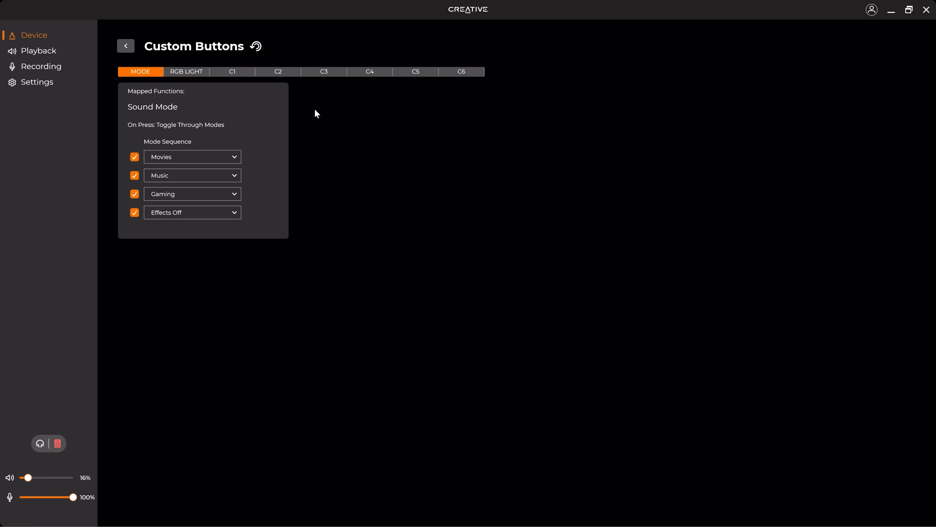
Step: Assign the Commands function to custom button C1 and return to the overview
click(232, 71)
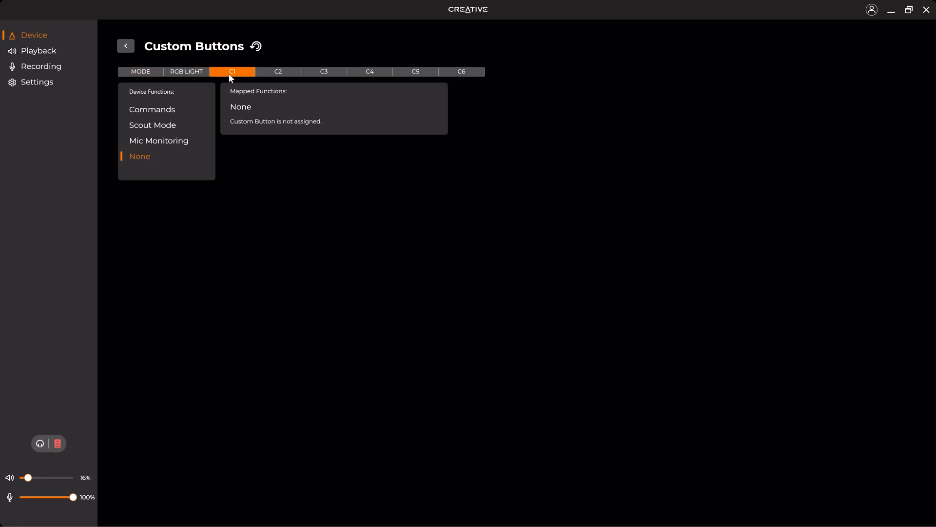
mouse_move(168, 127)
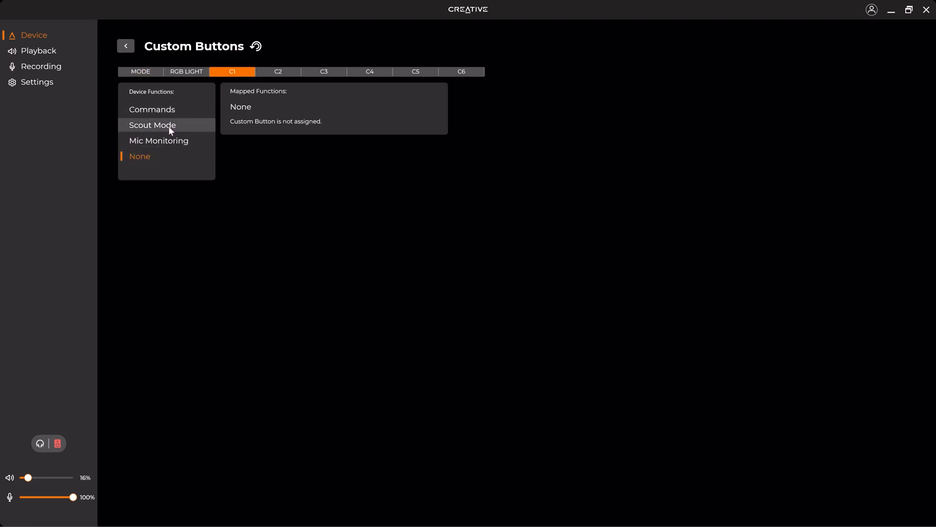
mouse_move(167, 112)
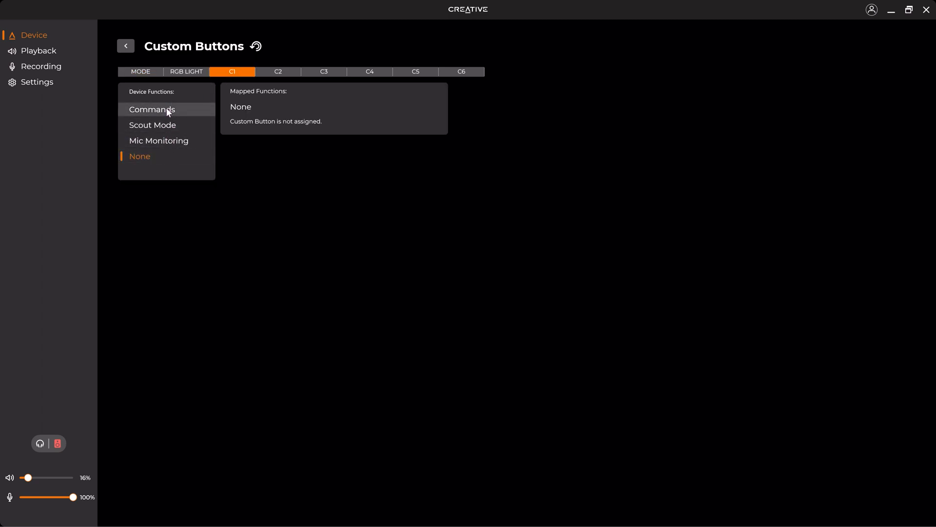
click(151, 109)
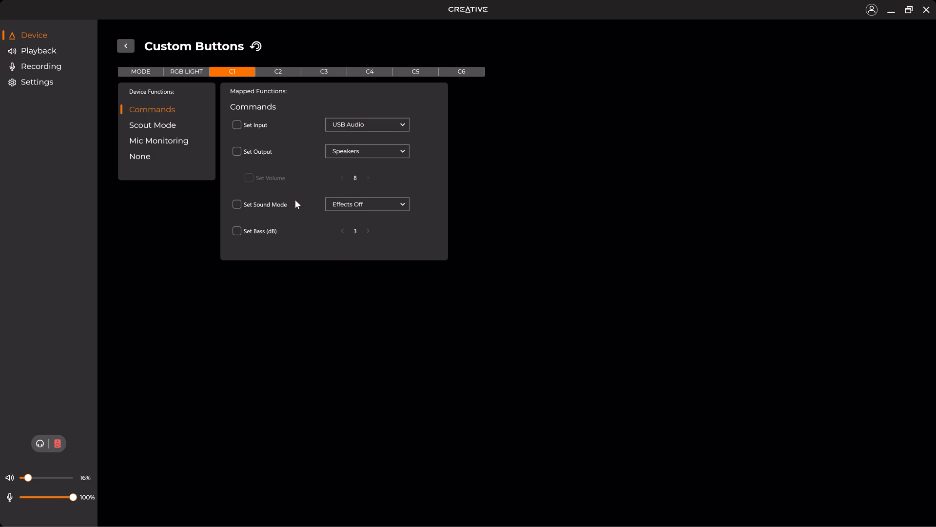
click(126, 46)
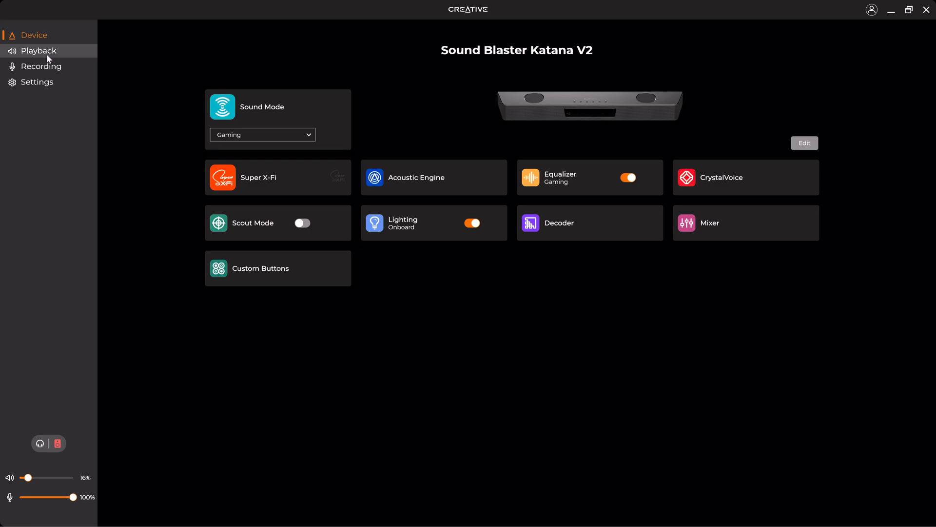
Step: Show the Playback settings and keep speaker quality at 24 bit, 96000 Hz
click(35, 51)
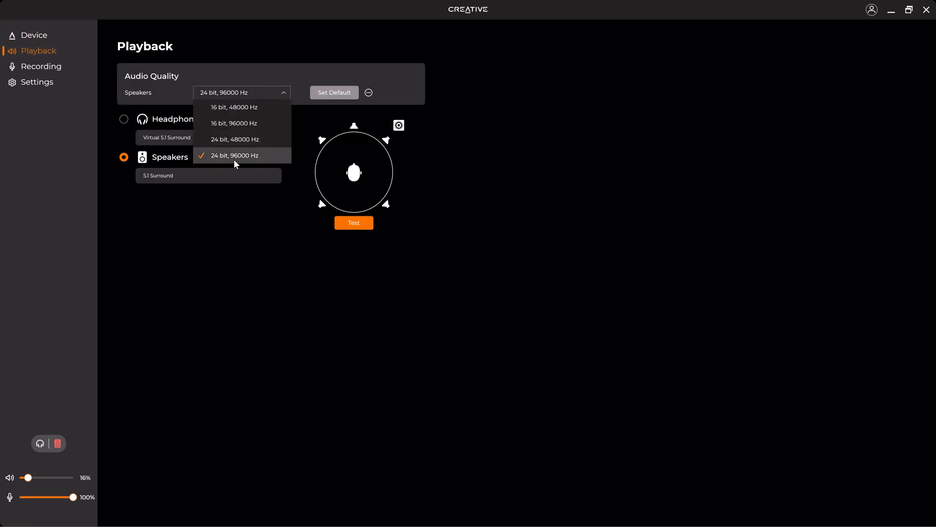
click(234, 155)
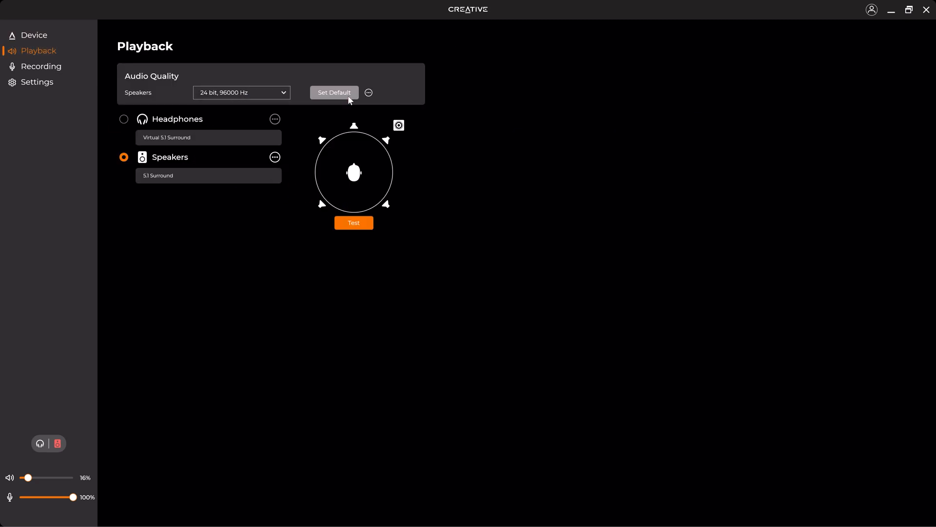
mouse_move(171, 180)
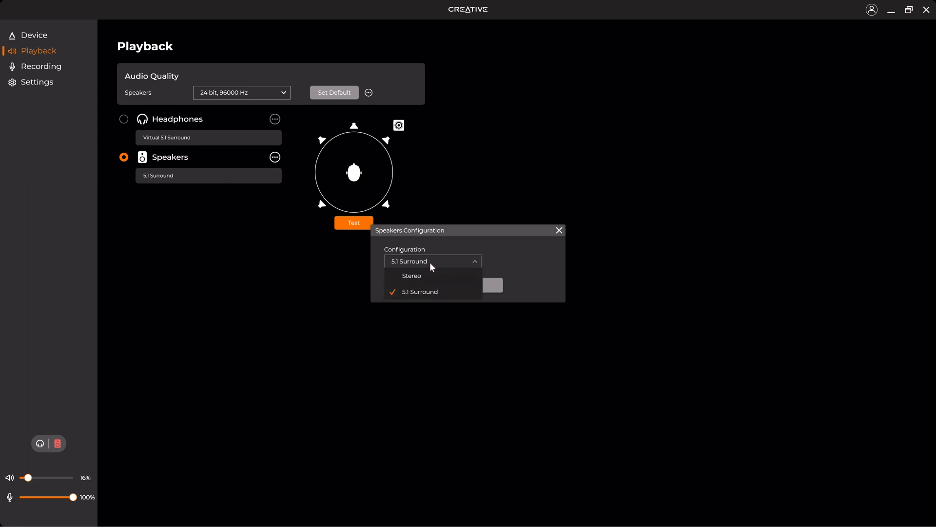
mouse_move(412, 282)
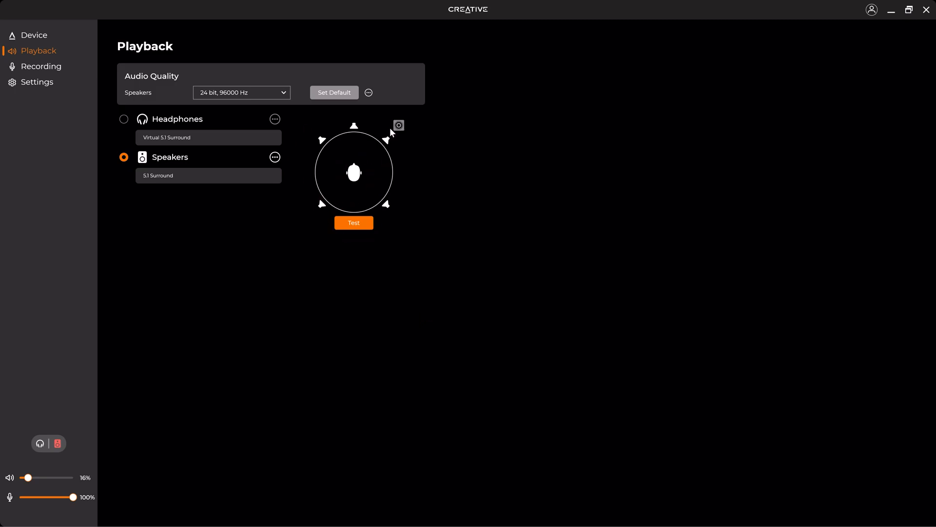
mouse_move(76, 96)
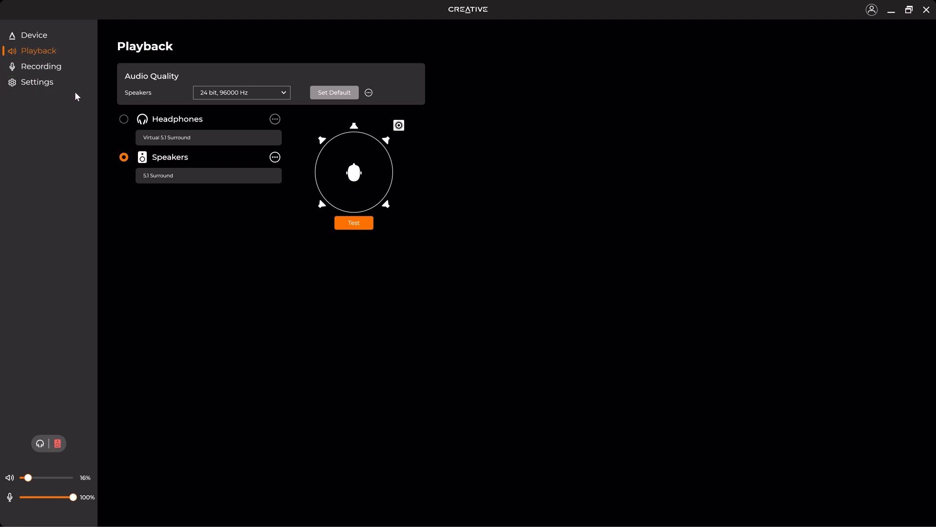
Step: Show the Recording settings and make the microphone the default recording device
click(41, 66)
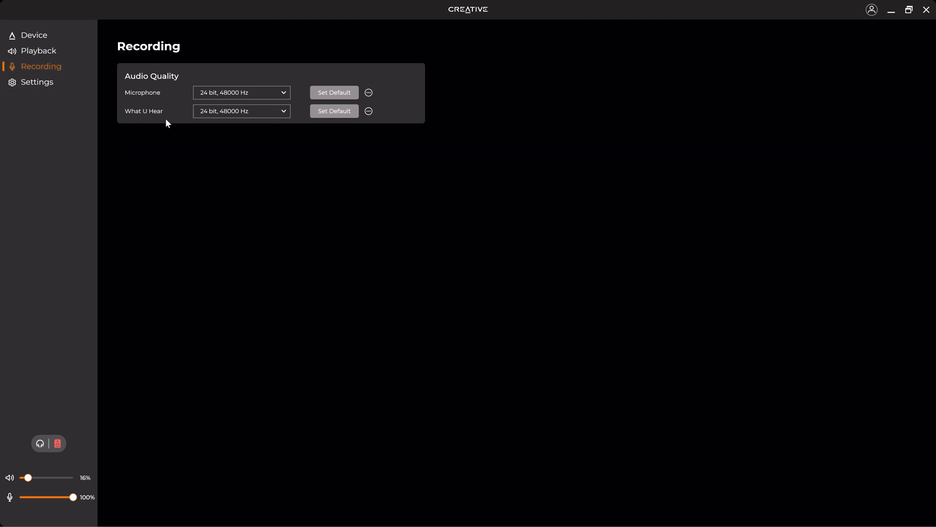
mouse_move(122, 117)
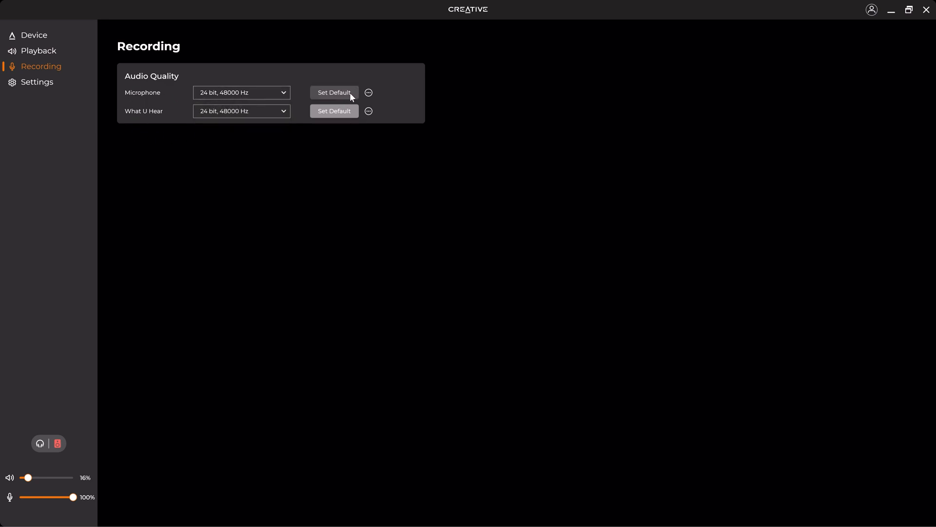
click(37, 82)
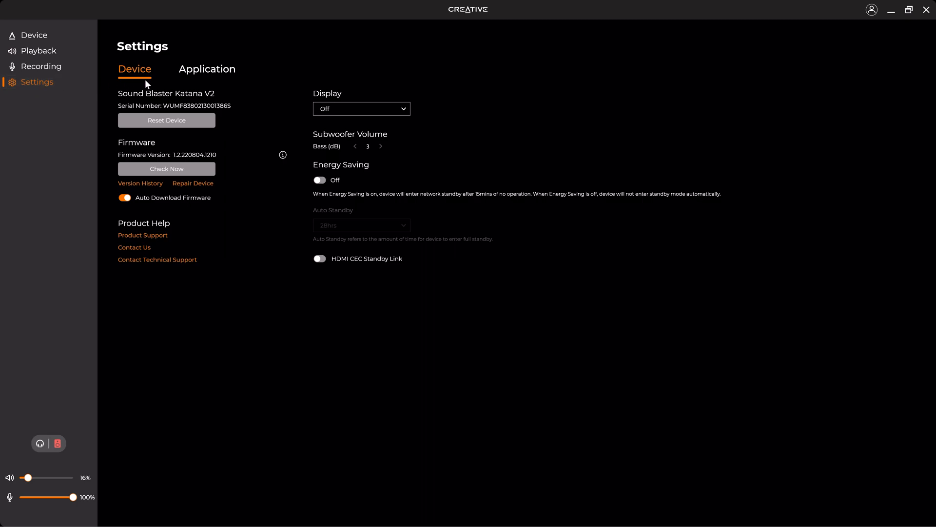
mouse_move(154, 173)
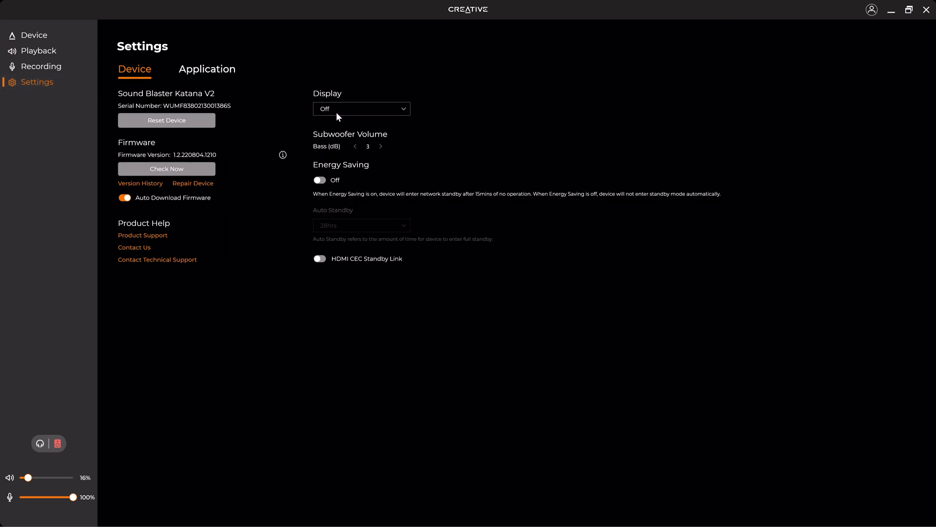
Step: Keep Display off and bass at 3, turn Energy Saving on with Auto Standby at 30mins
click(361, 109)
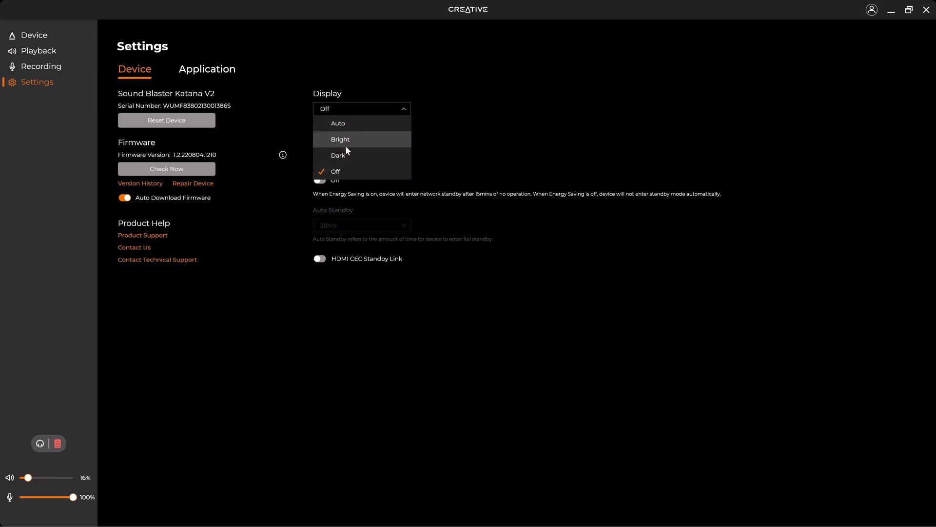
mouse_move(346, 141)
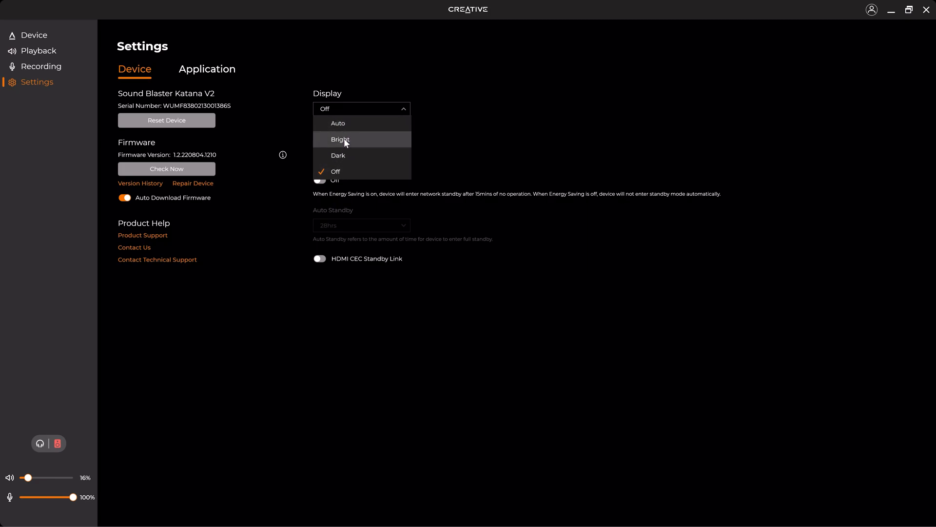
mouse_move(350, 160)
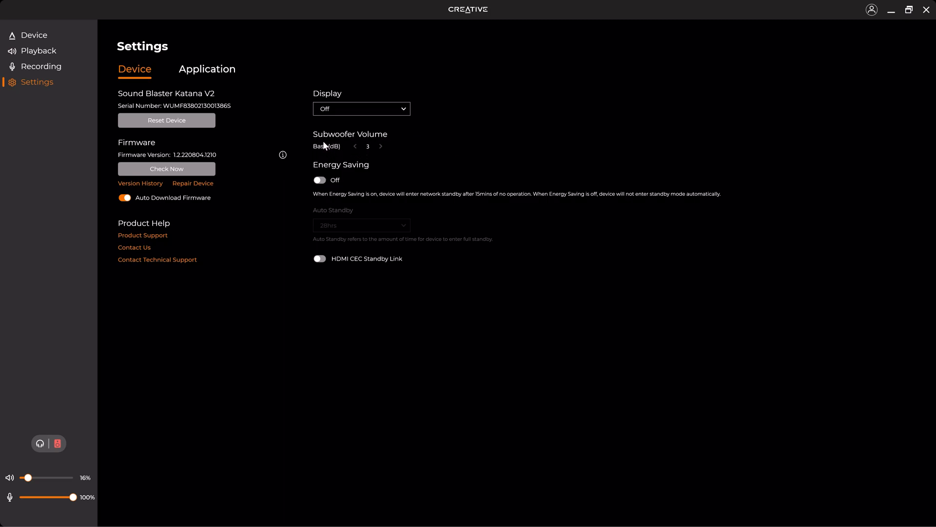
click(355, 147)
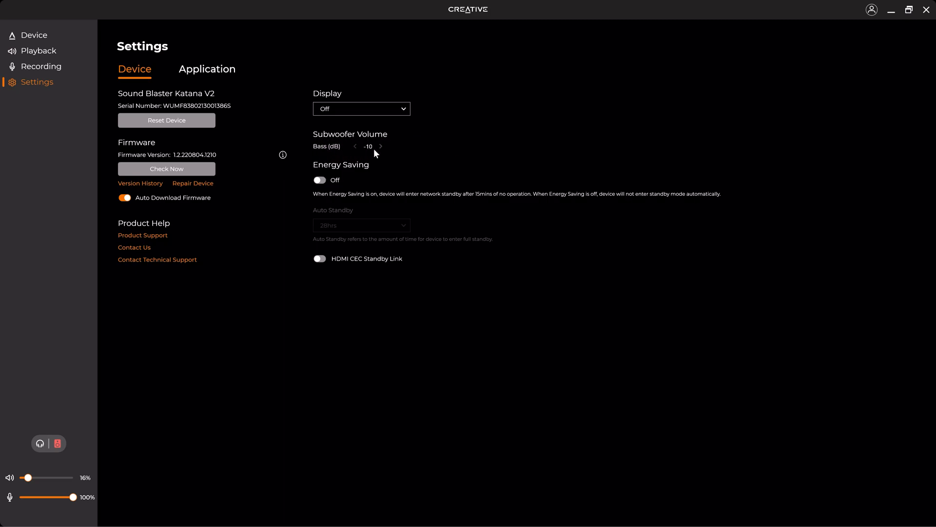
click(380, 146)
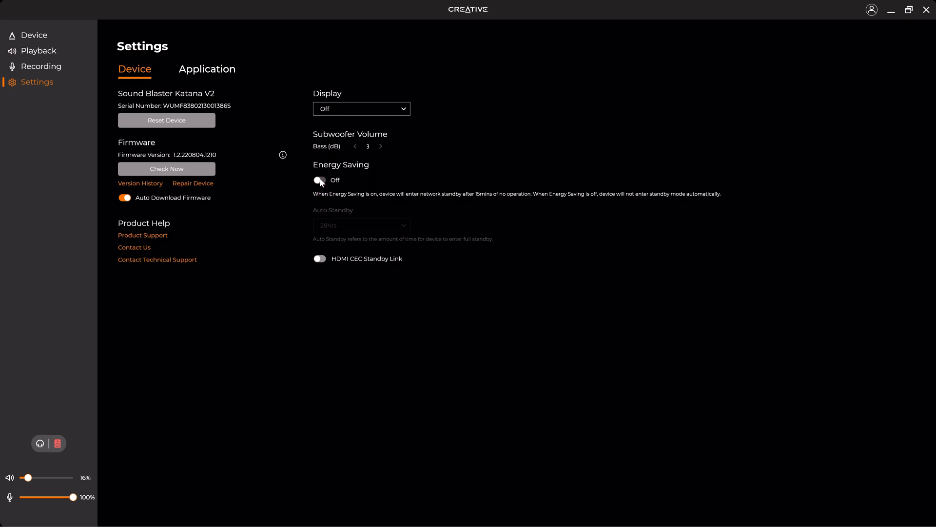
click(320, 180)
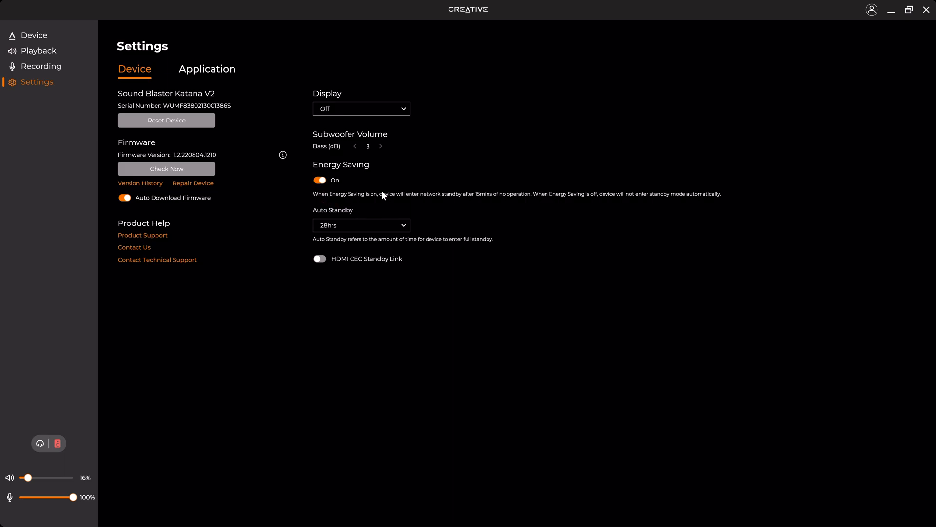
mouse_move(486, 226)
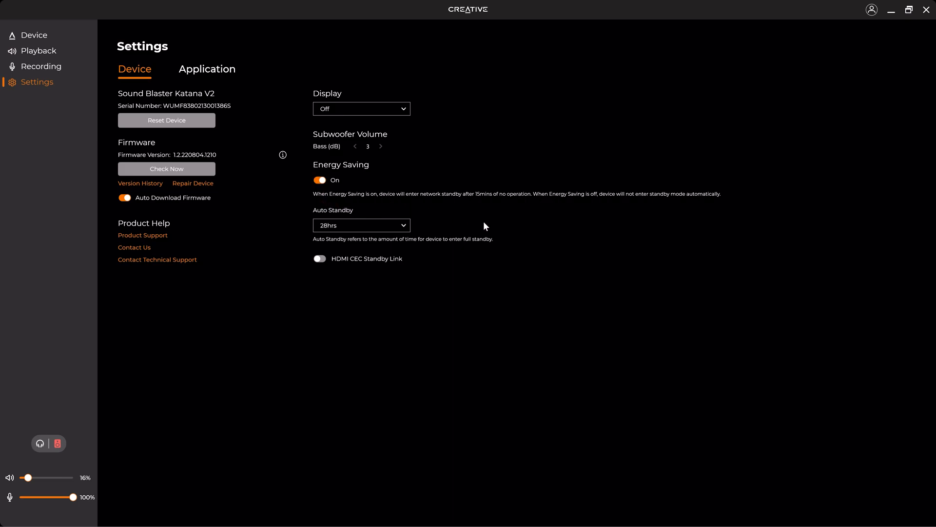
mouse_move(482, 229)
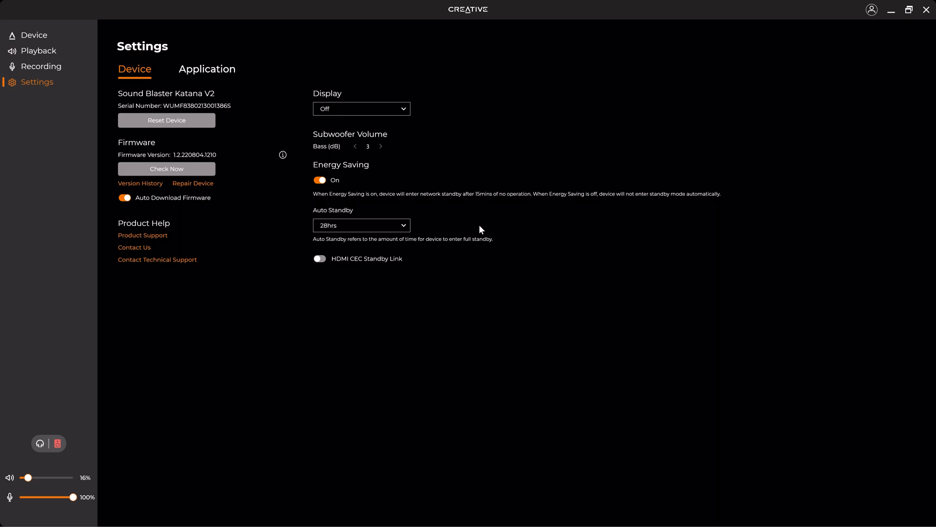
click(360, 225)
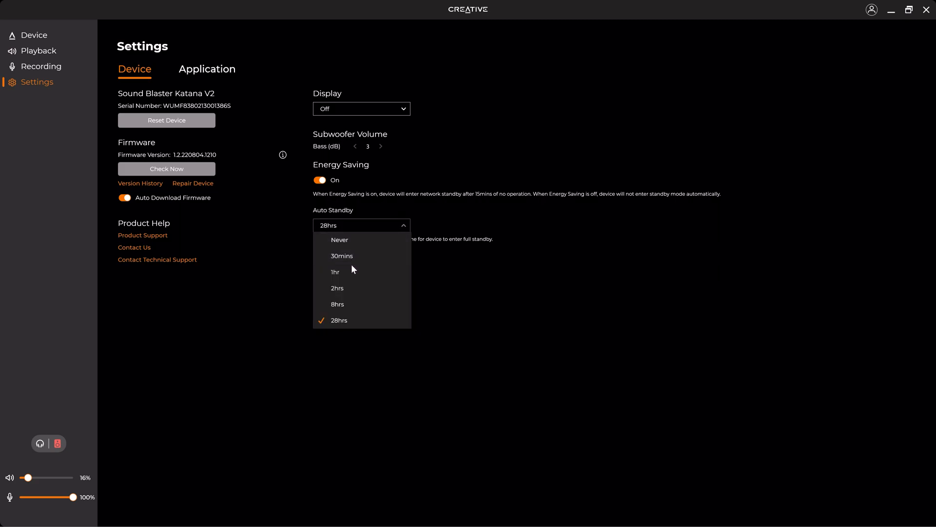
click(339, 240)
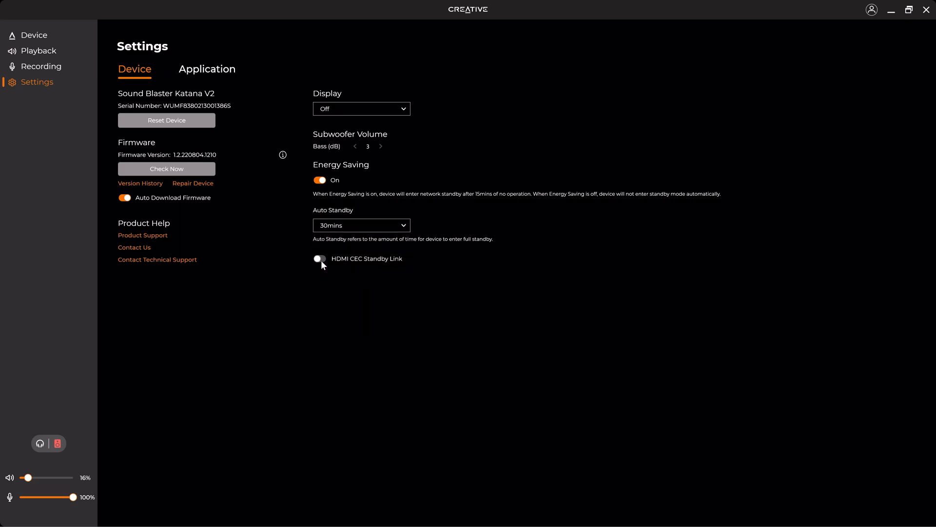
Step: Run the application update check, dismiss the up-to-date notice and return to the overview
click(207, 70)
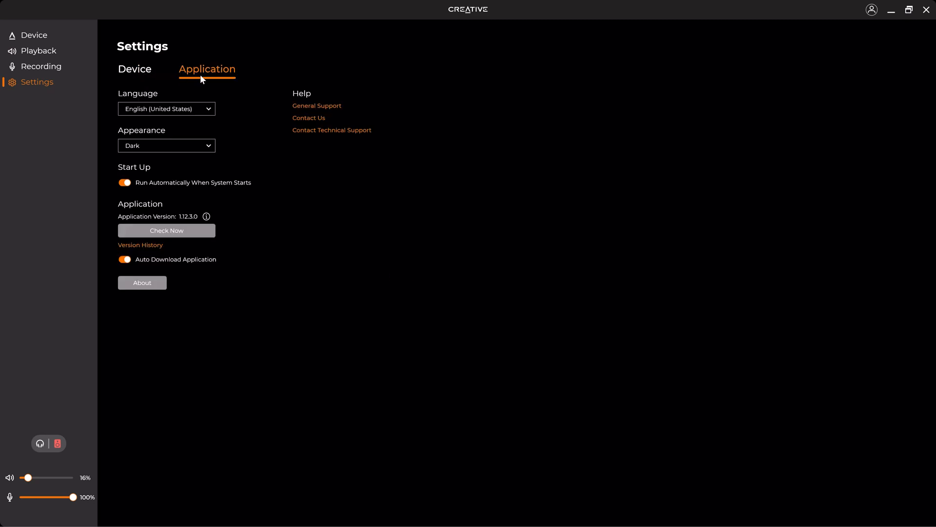
mouse_move(156, 126)
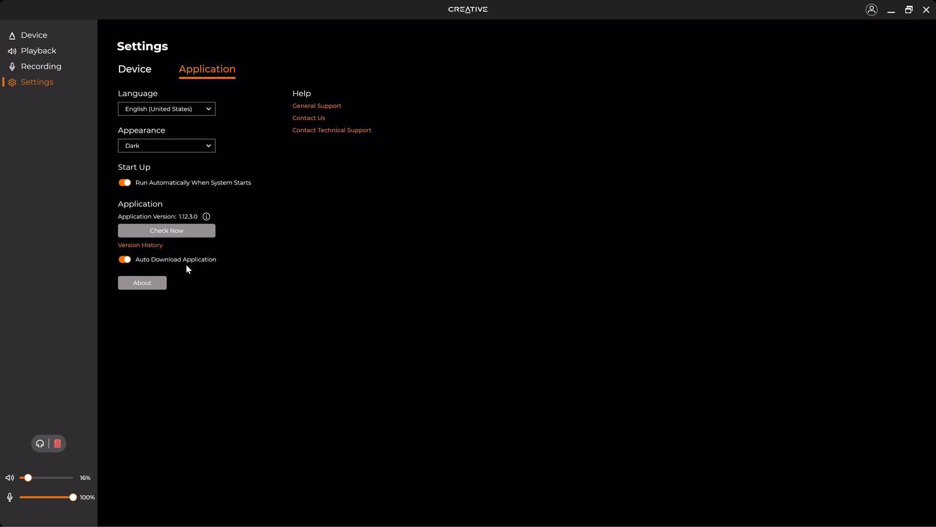
click(166, 230)
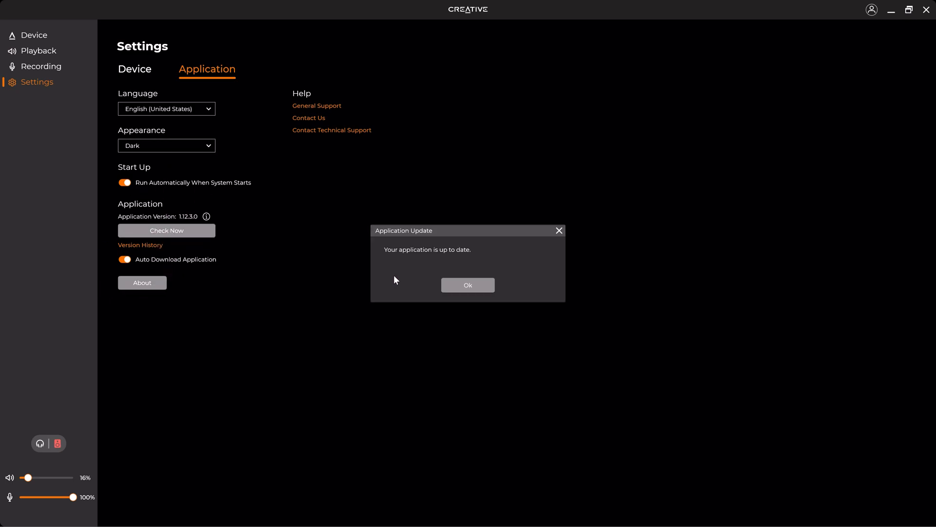
click(468, 285)
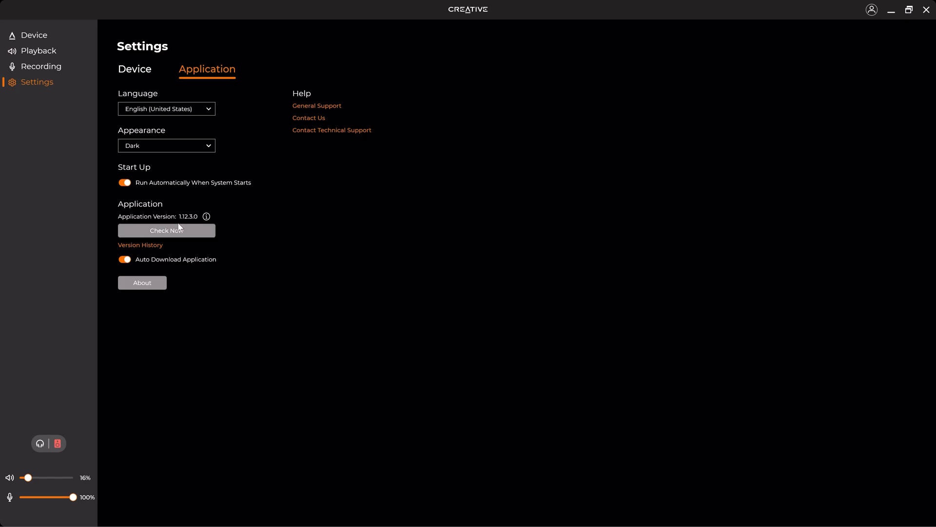
click(34, 35)
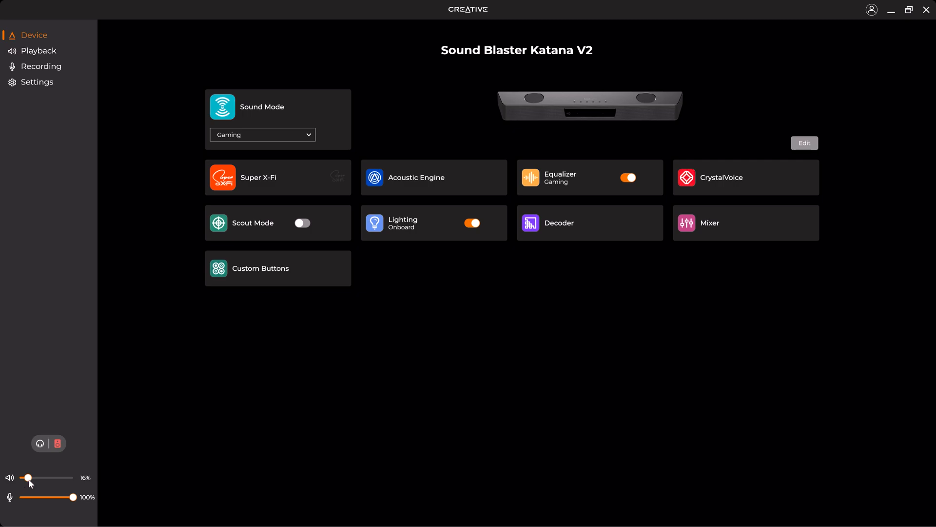
mouse_move(850, 18)
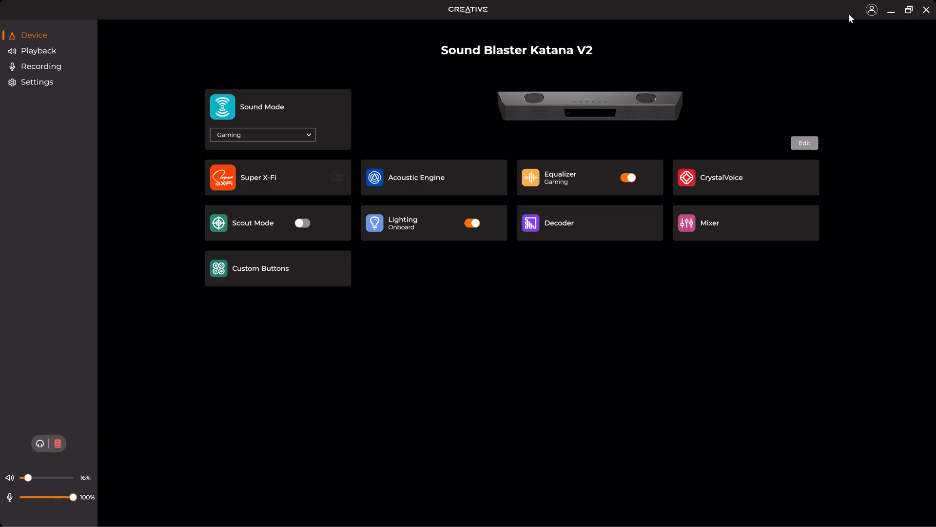